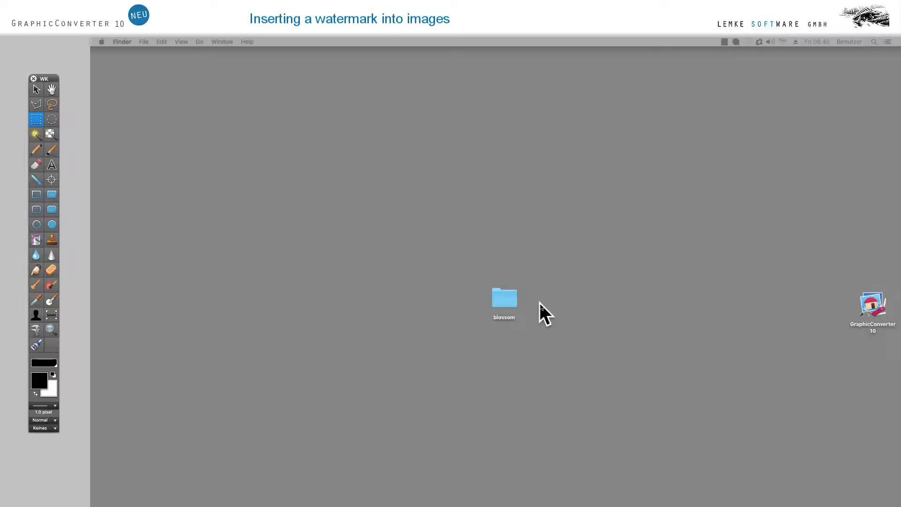
pyautogui.moveTo(622, 303)
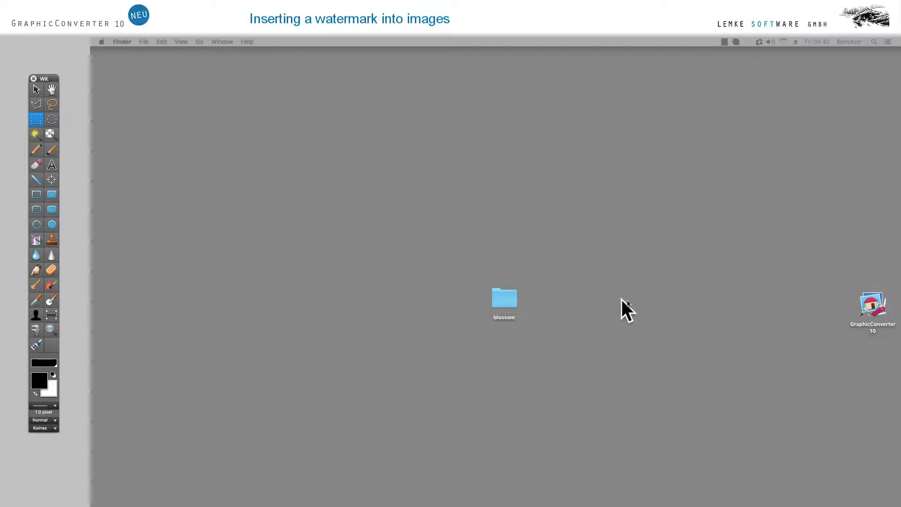
# Step: Launch GraphicConverter 10 from its desktop icon so the welcome window appears
pyautogui.click(872, 306)
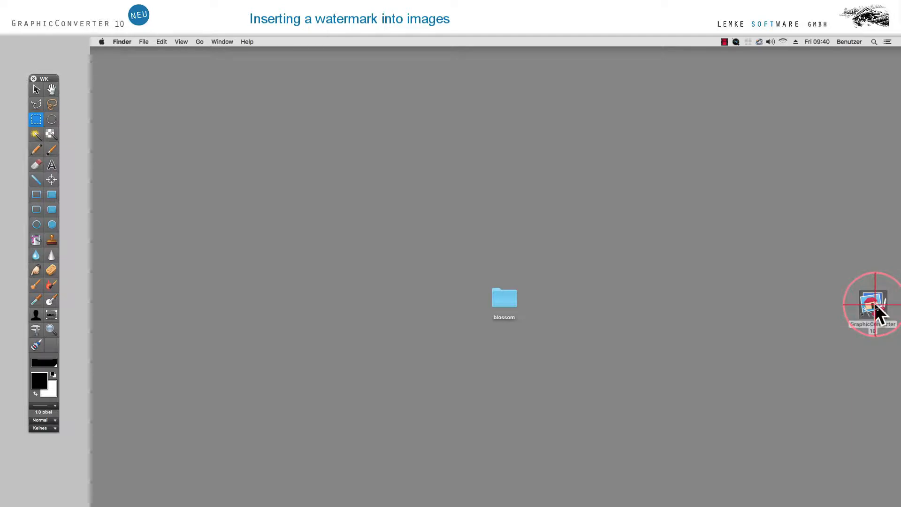
pyautogui.doubleClick(873, 306)
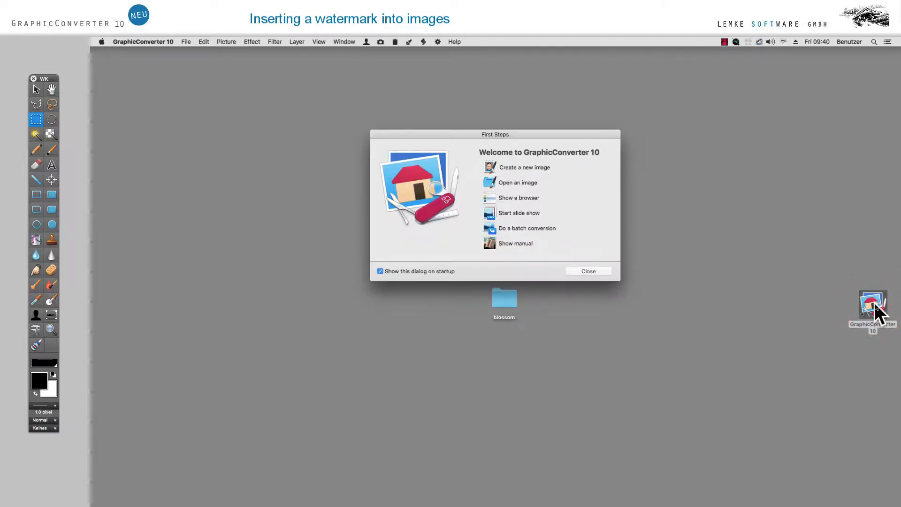
pyautogui.moveTo(628, 245)
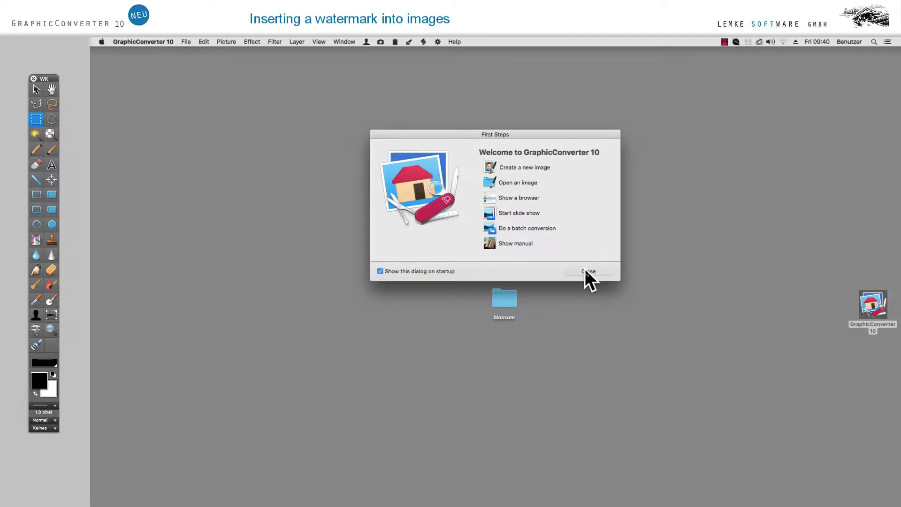
# Step: Dismiss the welcome window, browse the Desktop, and bring up the folder chooser listing the blossom photos
pyautogui.click(186, 42)
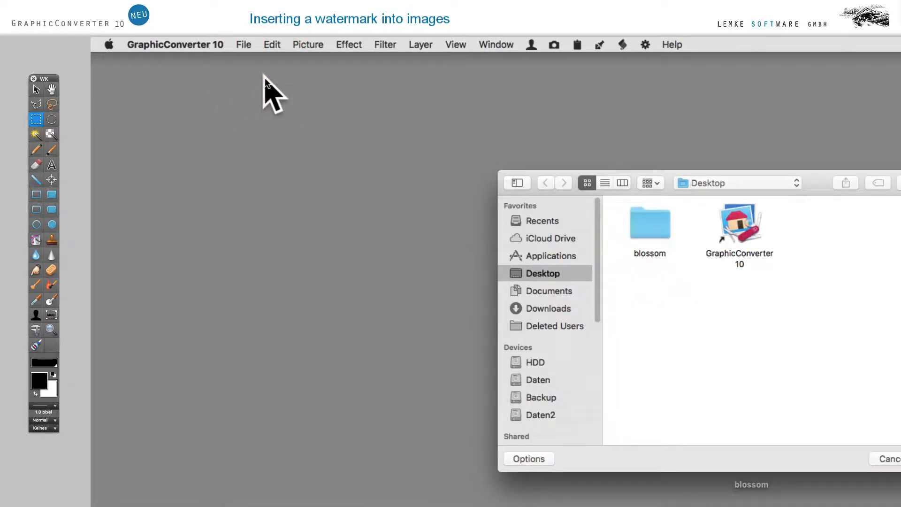
pyautogui.moveTo(562, 247)
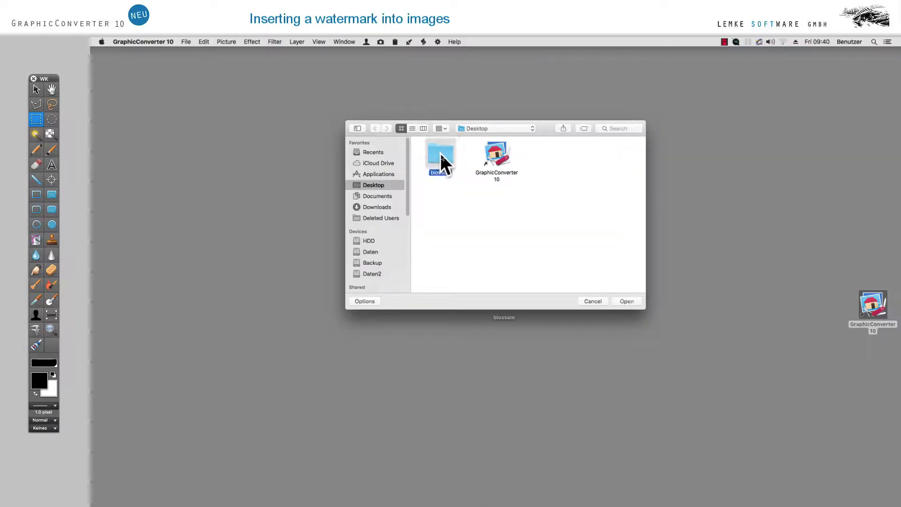
pyautogui.click(627, 300)
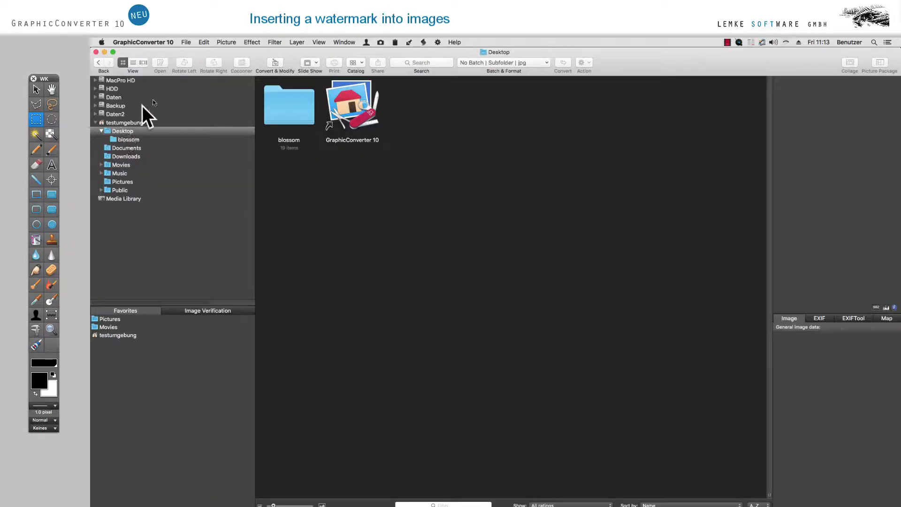
pyautogui.click(207, 42)
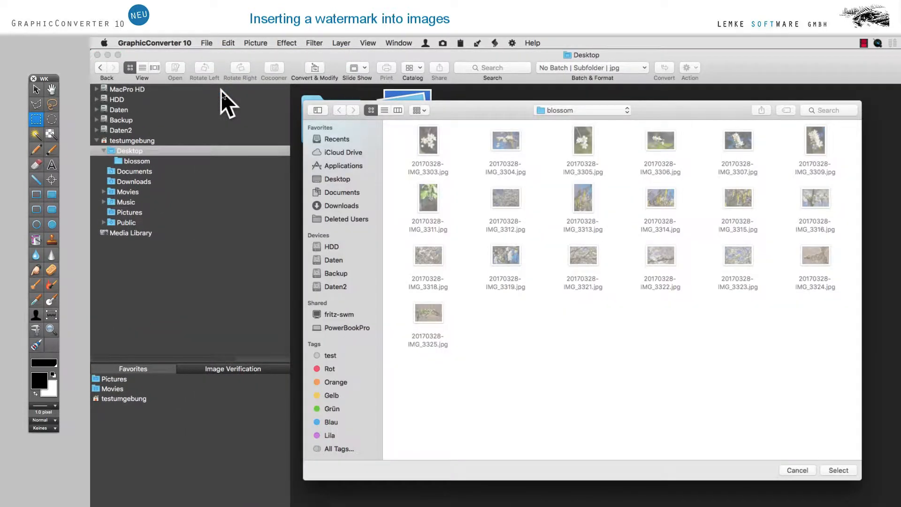
pyautogui.moveTo(281, 153)
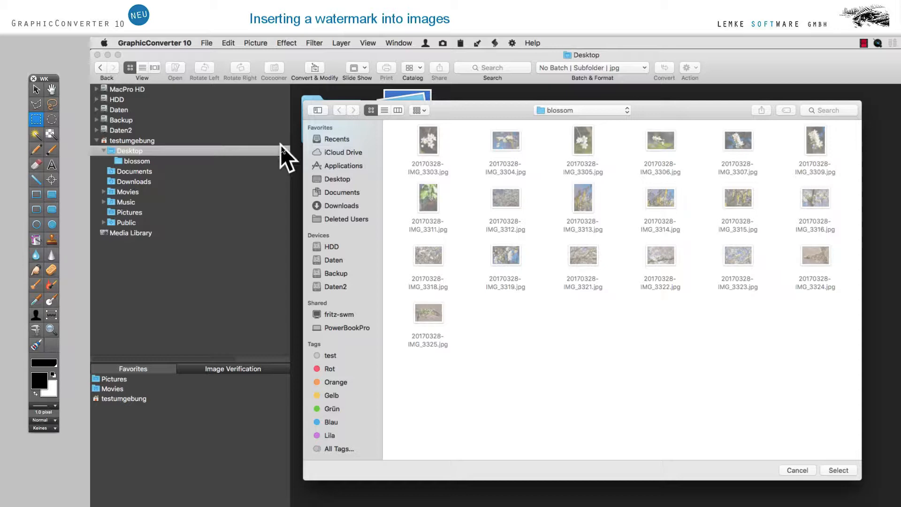
# Step: From the desktop, open the blossom folder in GraphicConverter so its thumbnails fill the browser
pyautogui.click(337, 178)
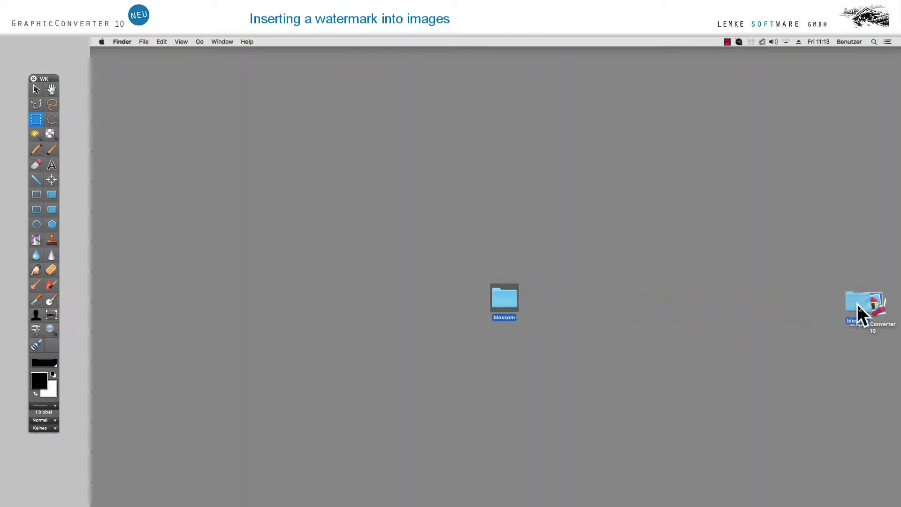
pyautogui.click(872, 305)
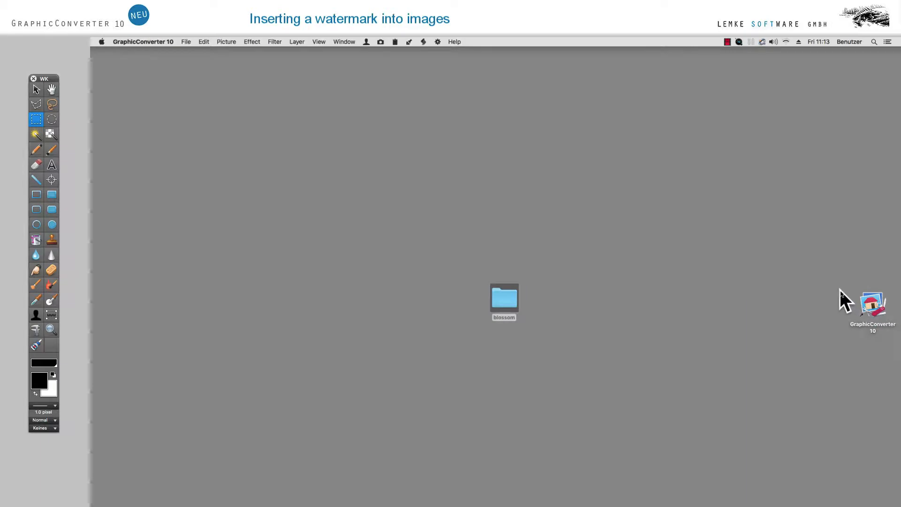
pyautogui.doubleClick(504, 299)
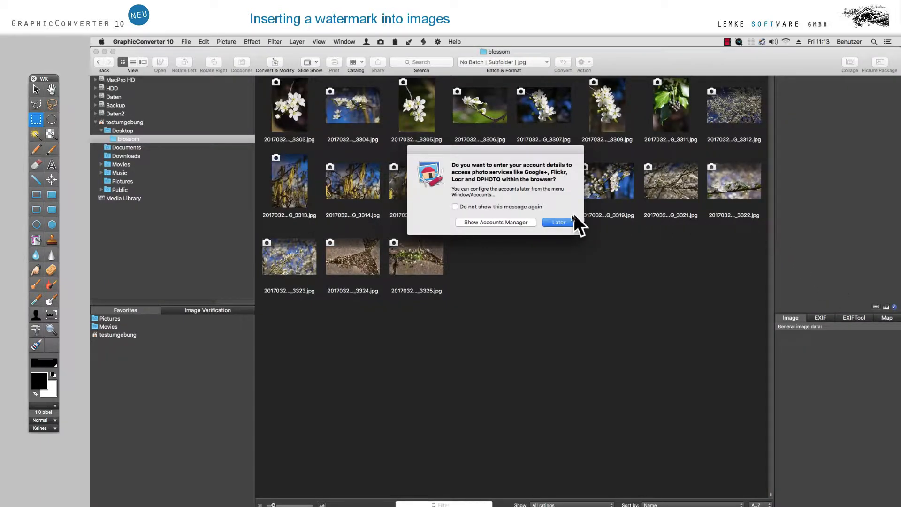
# Step: Postpone the photo-service accounts prompt and start a new batch via Define Batch
pyautogui.click(557, 221)
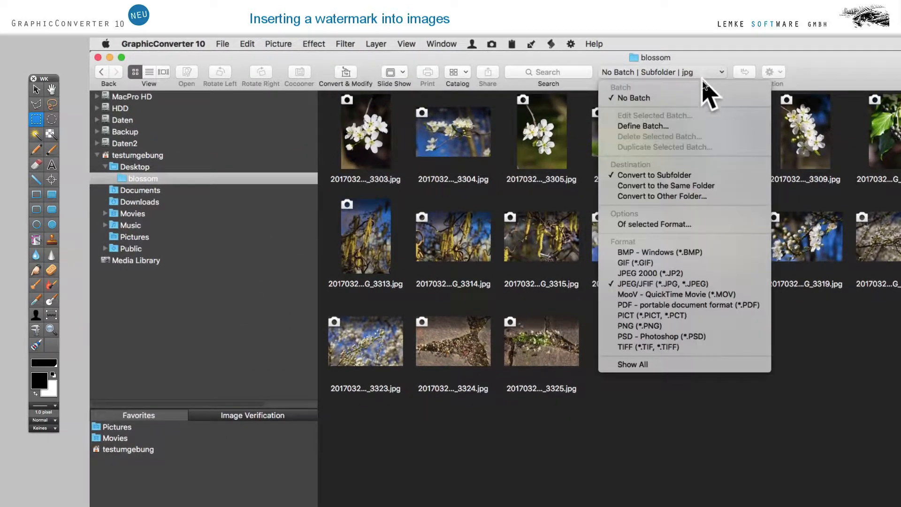
pyautogui.click(643, 126)
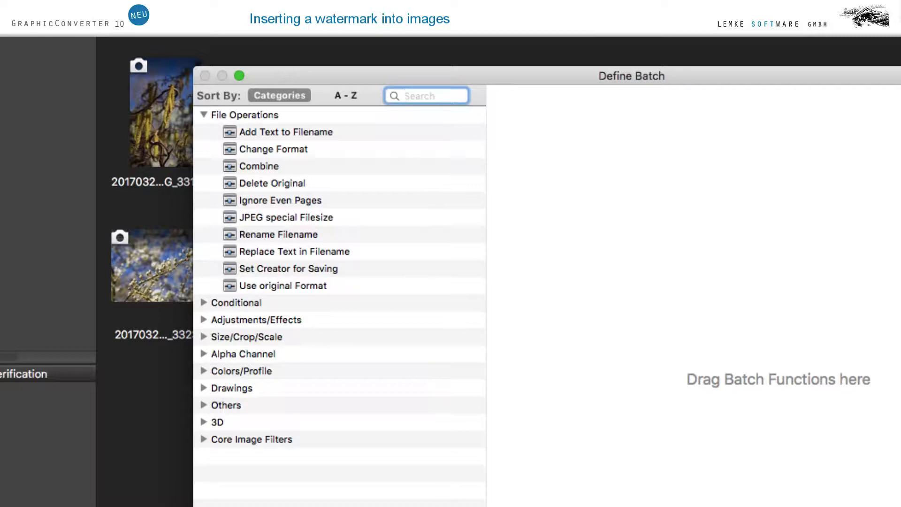
# Step: Add a Scale (Long Edge) step to the batch with the long edge at 800 pixels
pyautogui.click(426, 96)
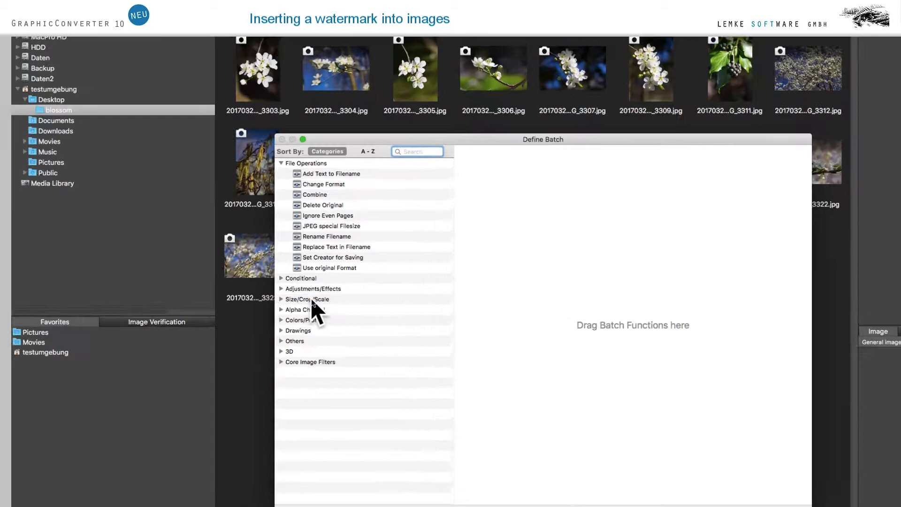
pyautogui.click(282, 299)
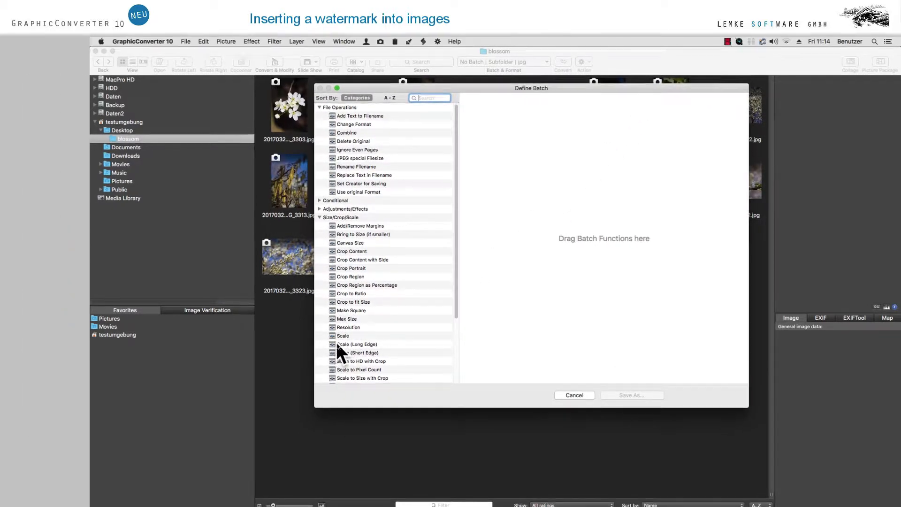
pyautogui.moveTo(357, 344); pyautogui.dragTo(552, 133)
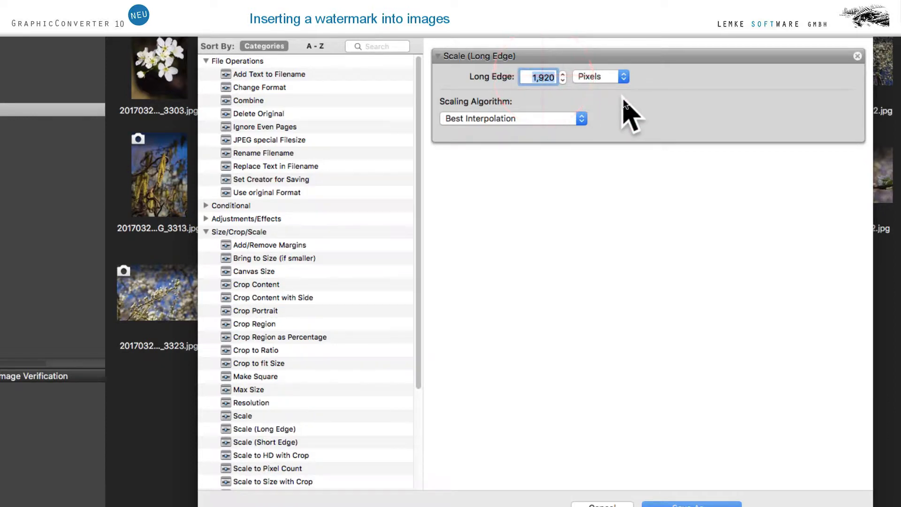
pyautogui.write('800')
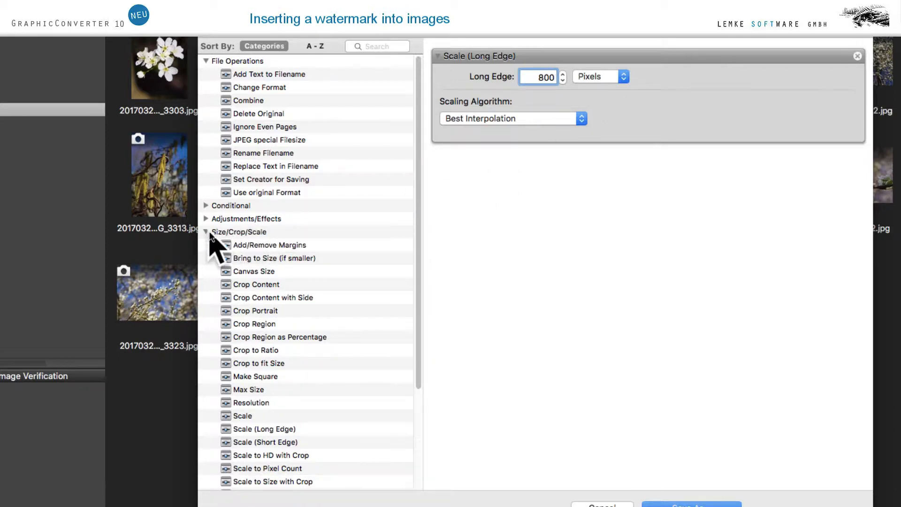
# Step: Add an Insert Text (Watermark) step anchored Bottom Right with offsets of 15 and 15
pyautogui.click(206, 231)
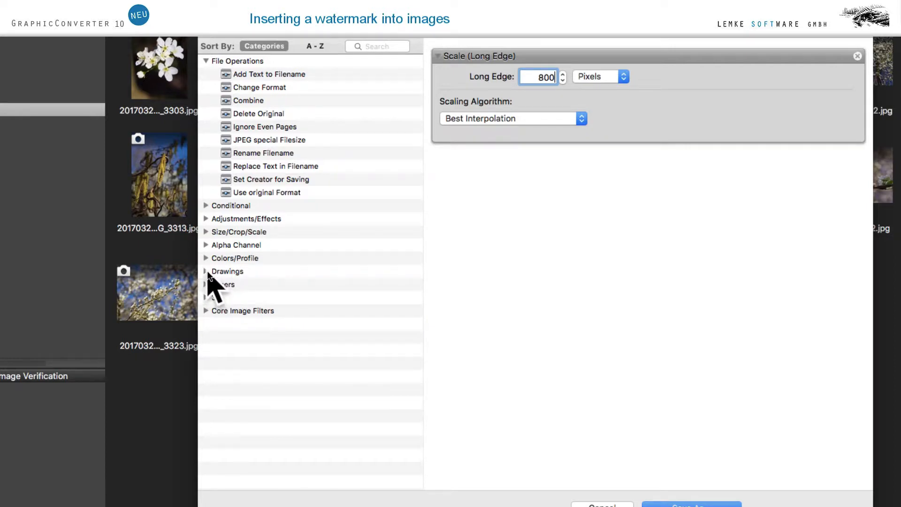
pyautogui.click(206, 271)
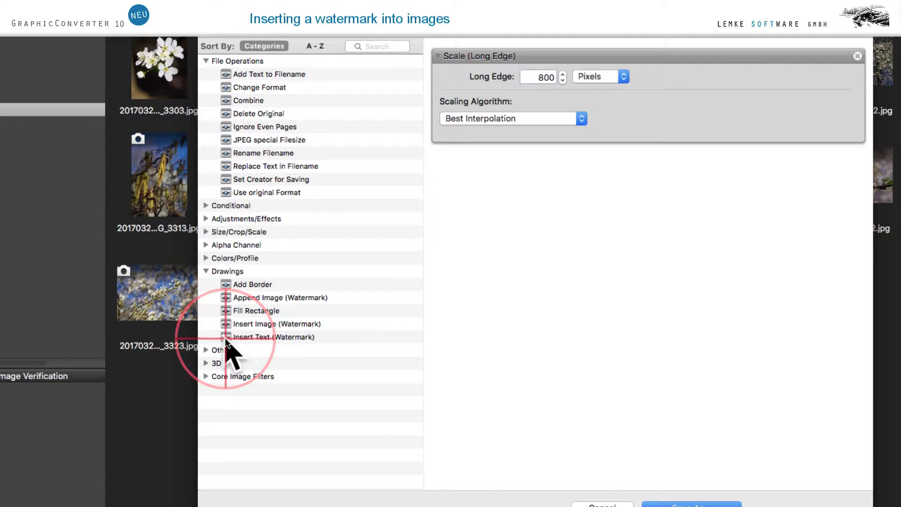
pyautogui.click(273, 337)
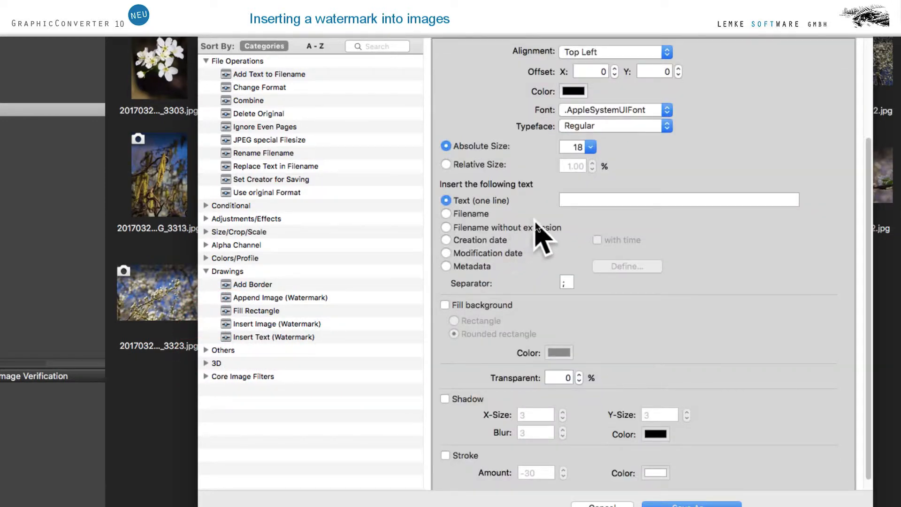
pyautogui.click(614, 52)
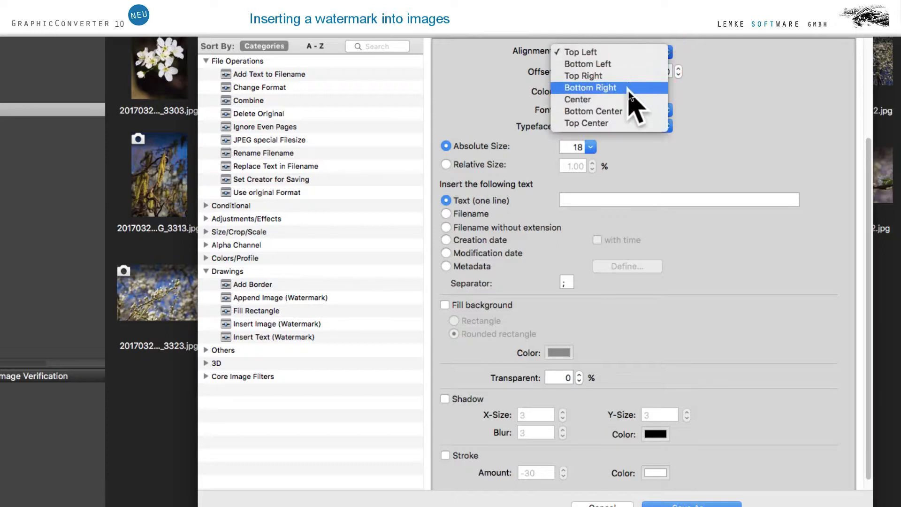
pyautogui.click(590, 87)
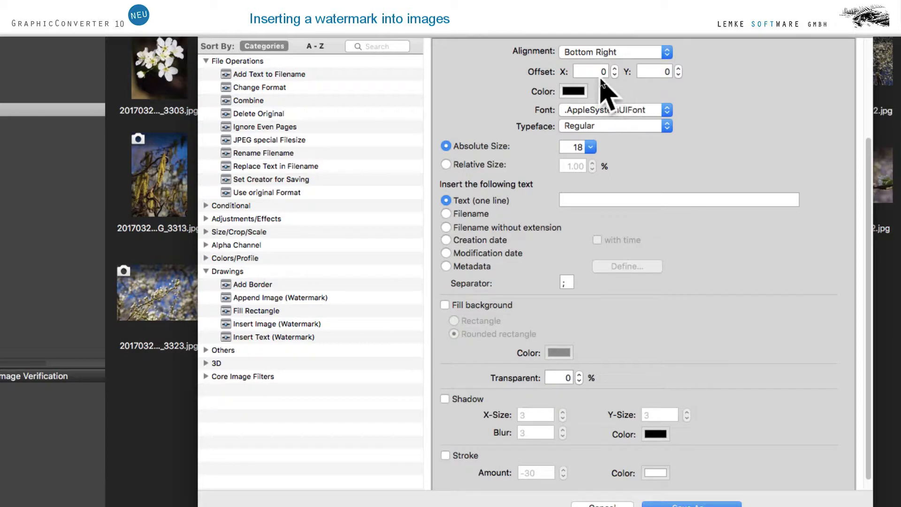
pyautogui.click(590, 71)
pyautogui.write('15')
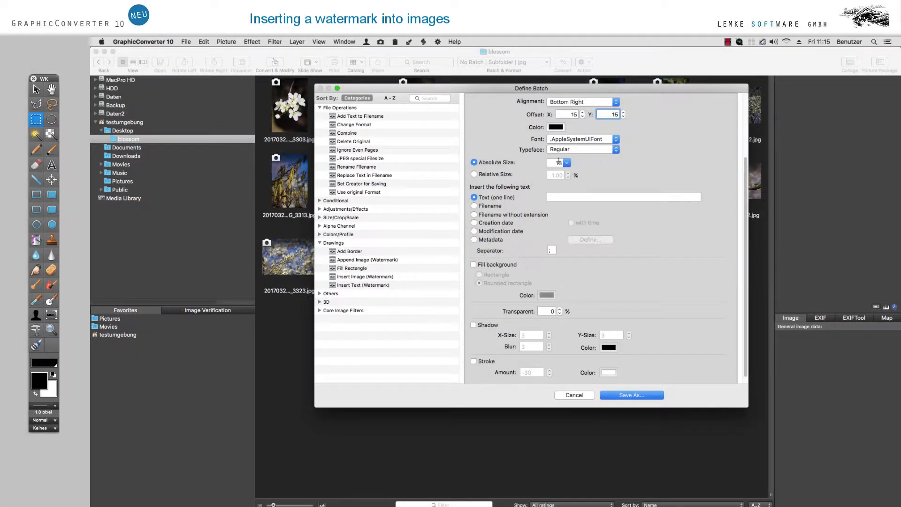
# Step: Set the watermark text to '© Imageservice Henke' at size 24
pyautogui.click(567, 162)
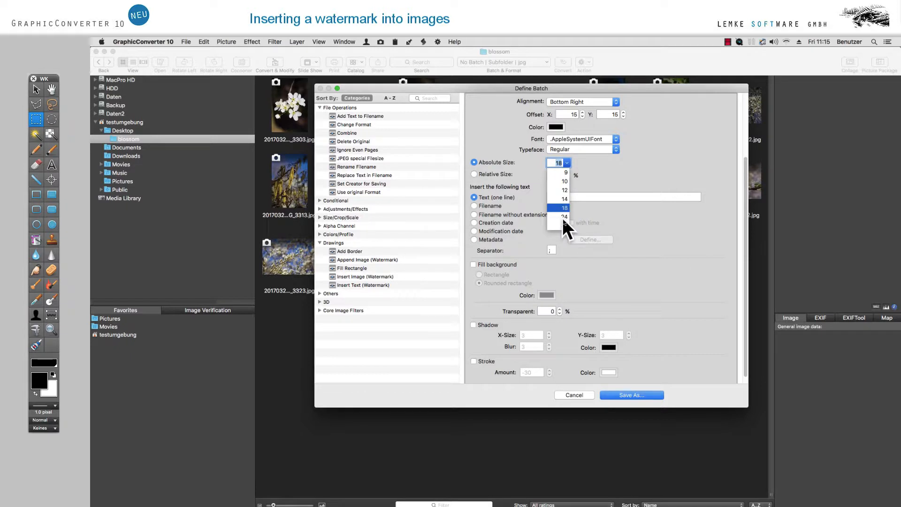
pyautogui.click(564, 216)
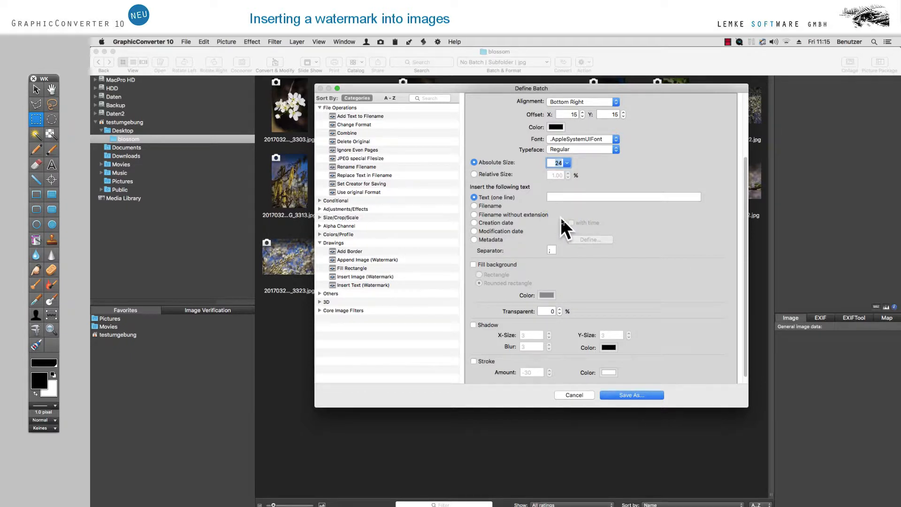
pyautogui.click(623, 197)
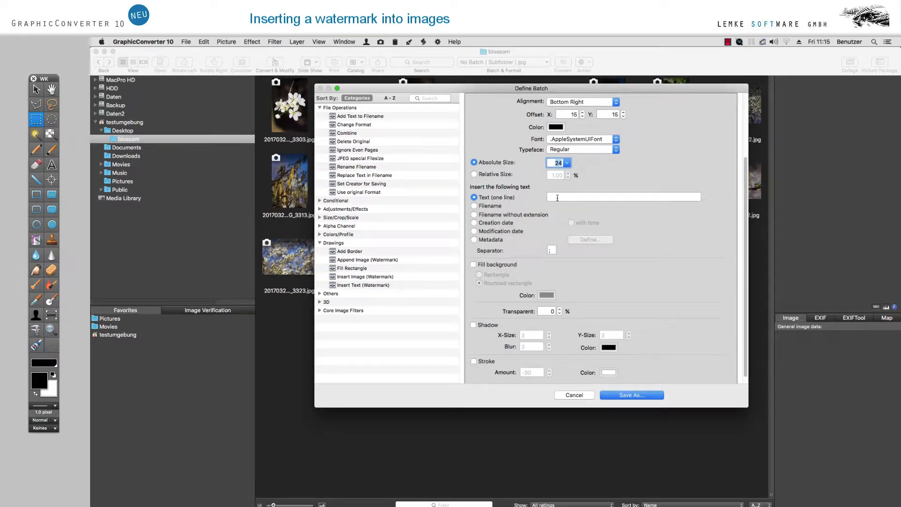
pyautogui.click(623, 197)
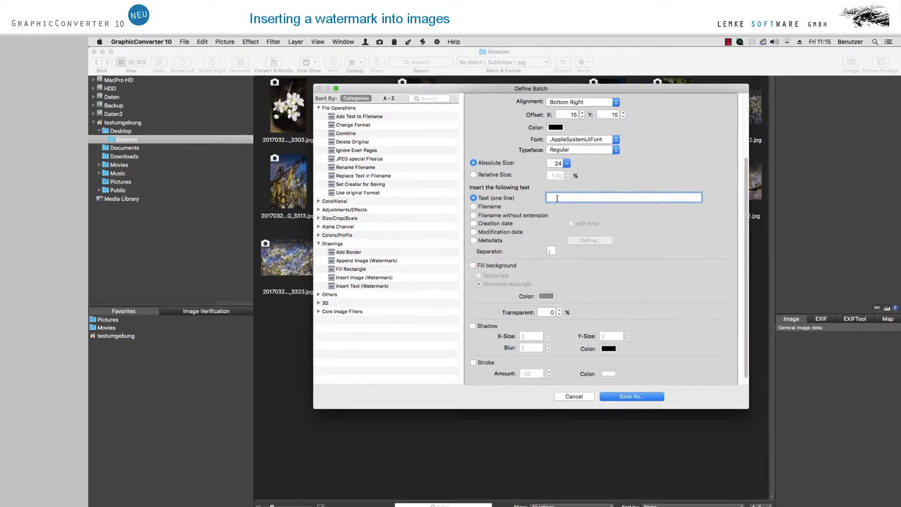
pyautogui.write('G')
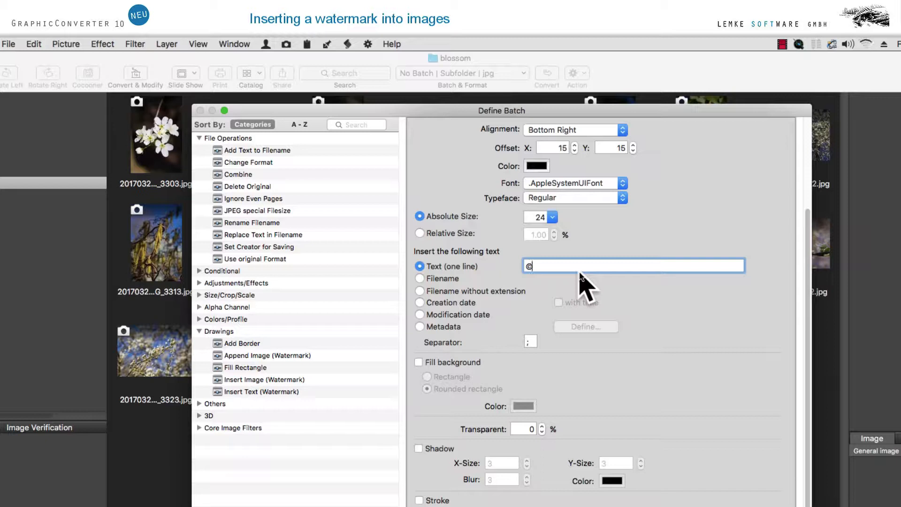
pyautogui.write('lm')
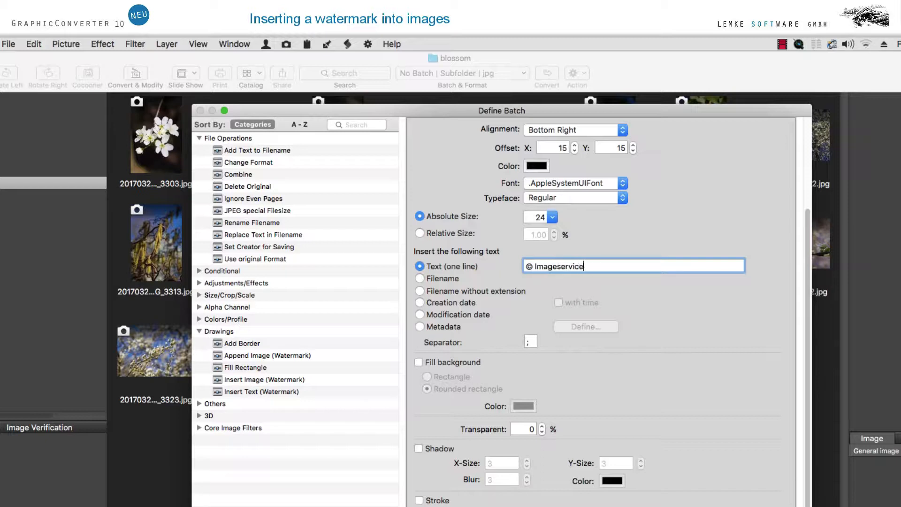
pyautogui.write('Henke')
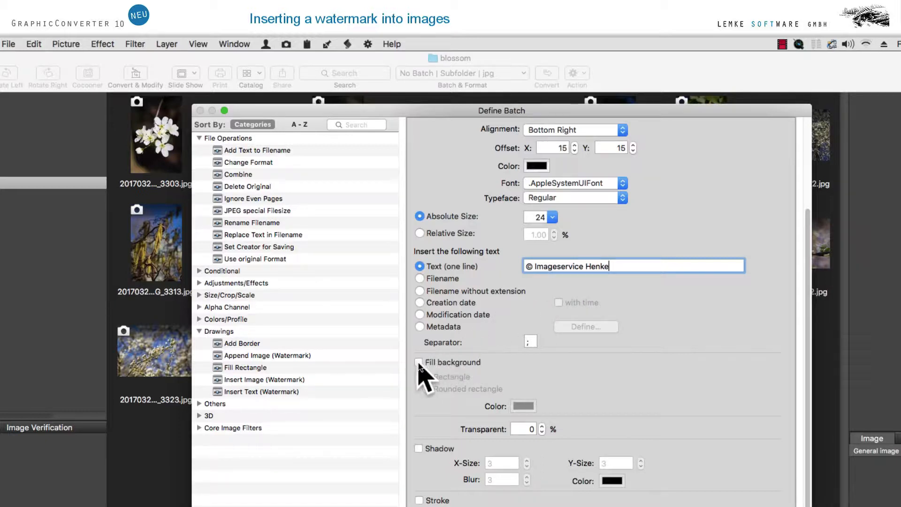
# Step: Give the watermark a filled rounded-rectangle background in light grey at 60% transparency
pyautogui.click(419, 363)
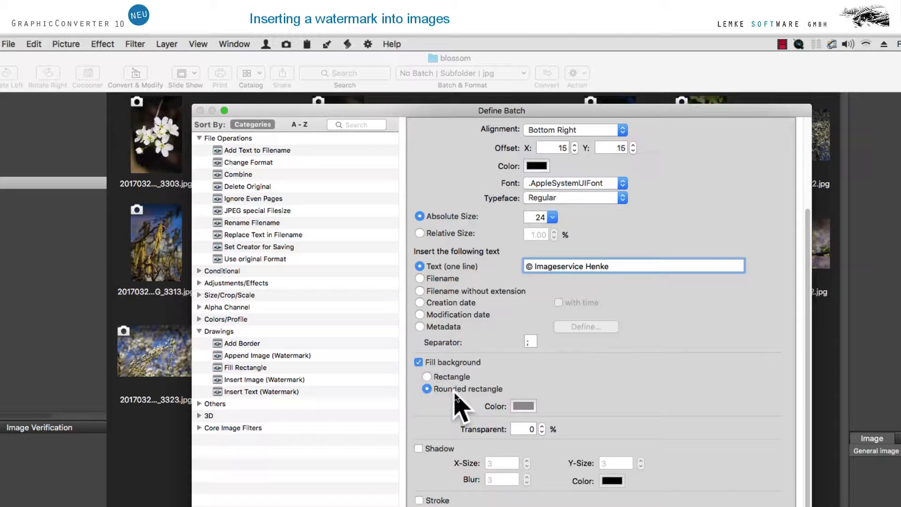
pyautogui.click(524, 405)
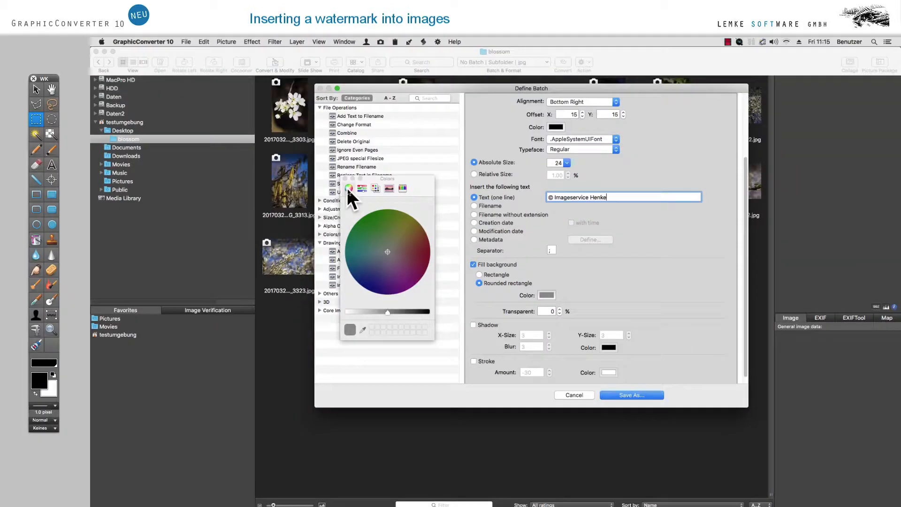
pyautogui.click(362, 188)
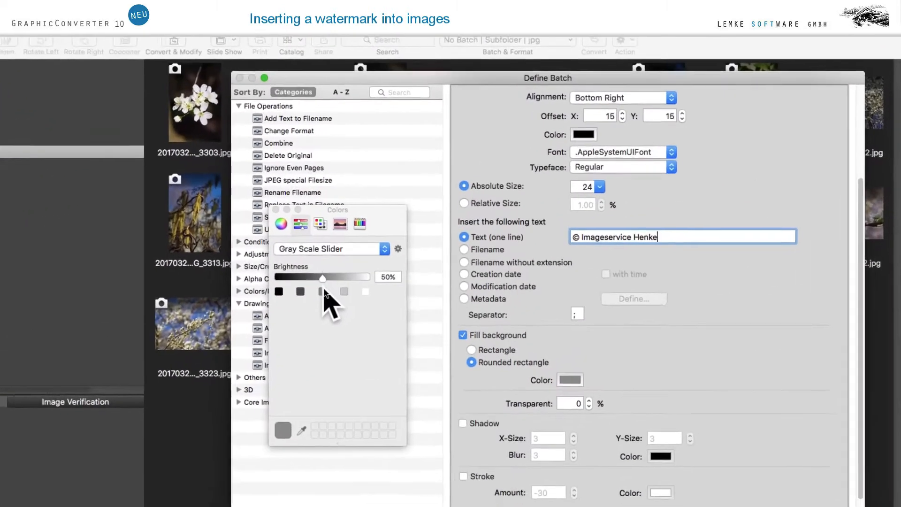
pyautogui.moveTo(322, 280); pyautogui.dragTo(340, 280)
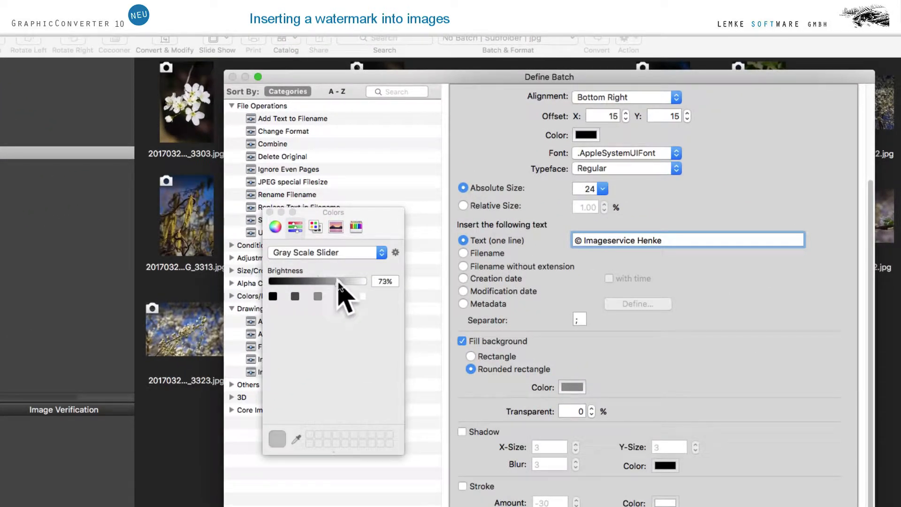
pyautogui.moveTo(341, 281); pyautogui.dragTo(360, 281)
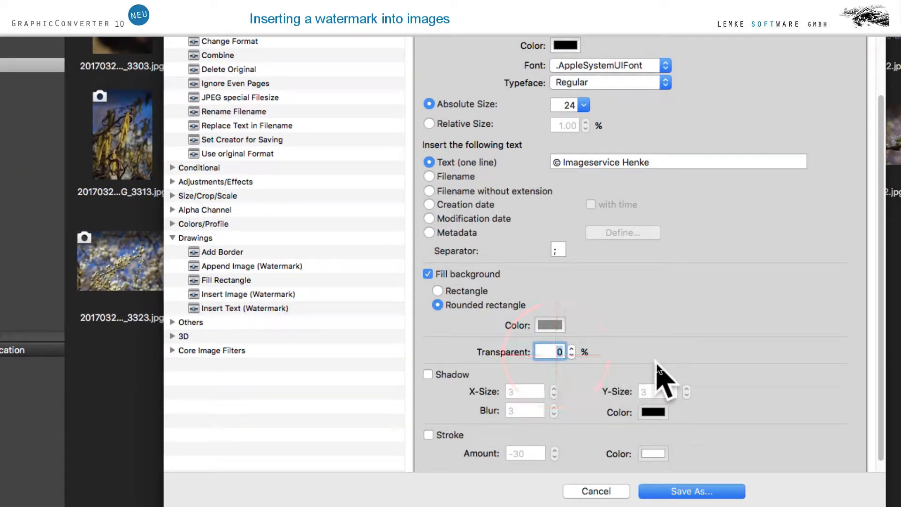
pyautogui.write('60')
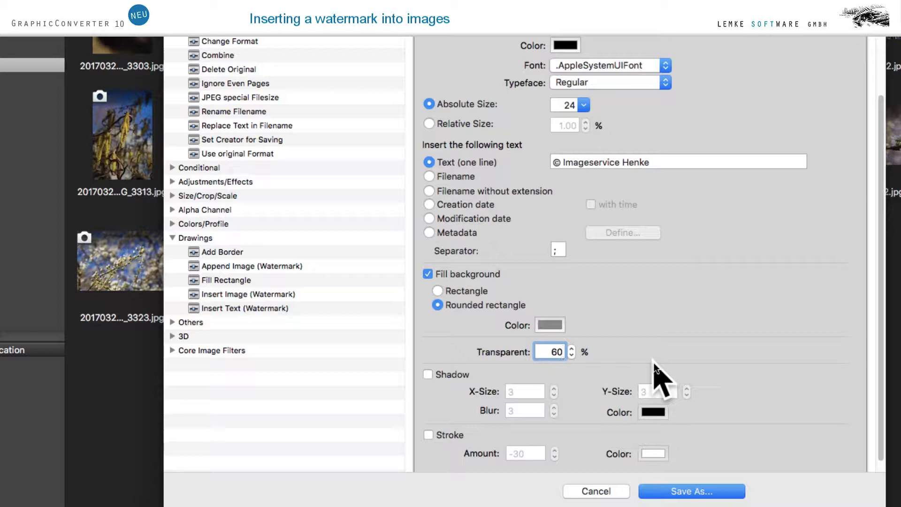
pyautogui.click(693, 491)
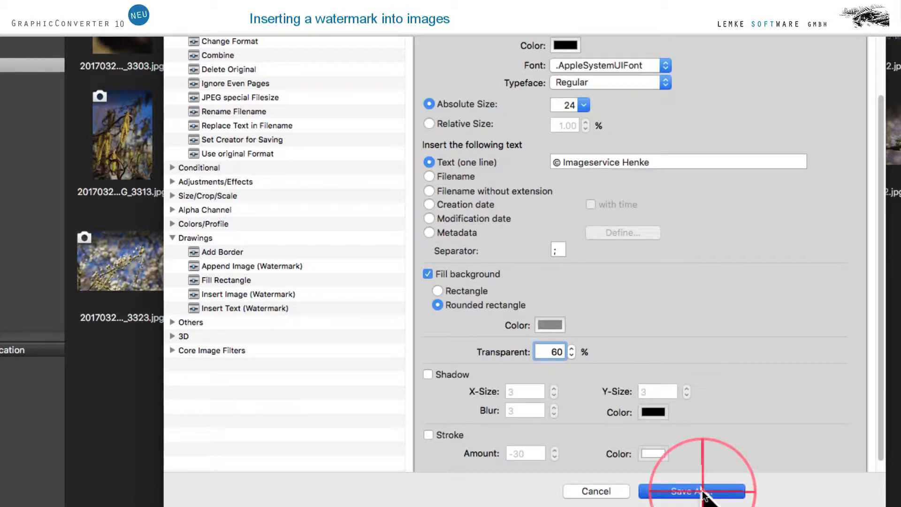
# Step: Save the batch as 'watermark text 800 pixel'
pyautogui.click(698, 491)
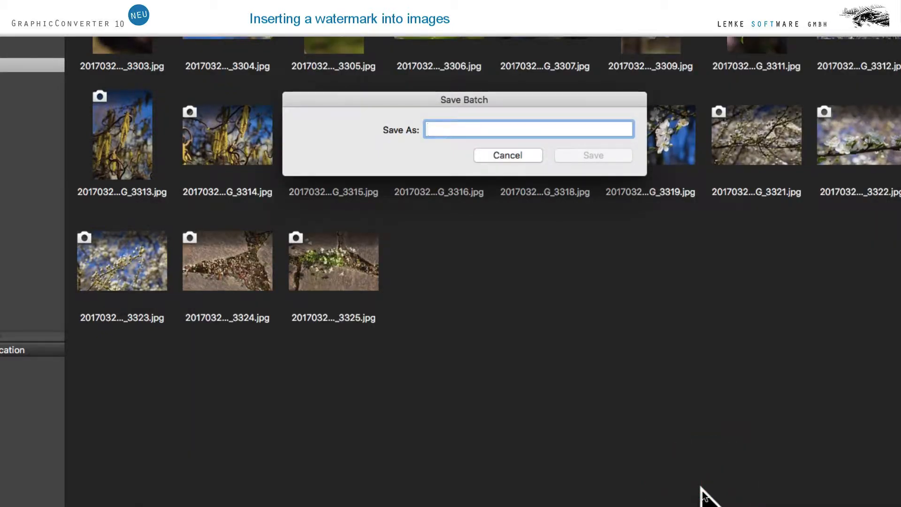
pyautogui.write('watermark text 800 pixel')
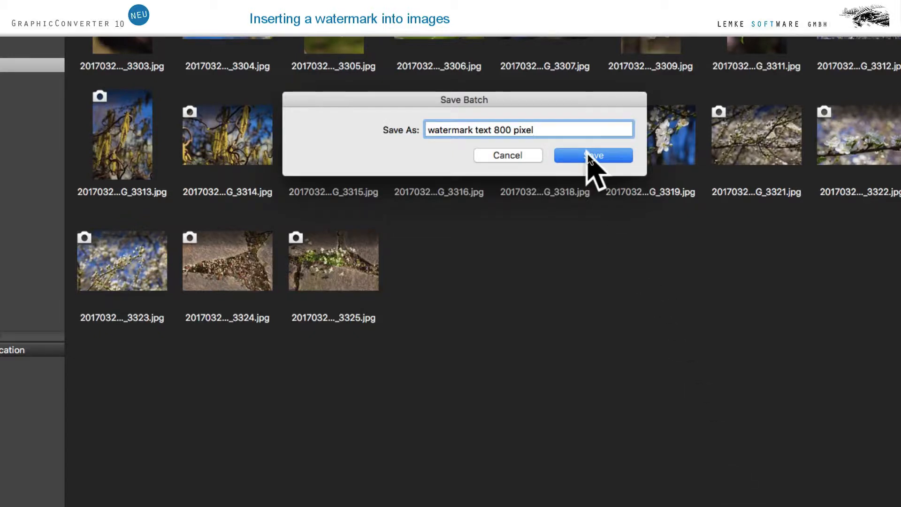
pyautogui.click(593, 155)
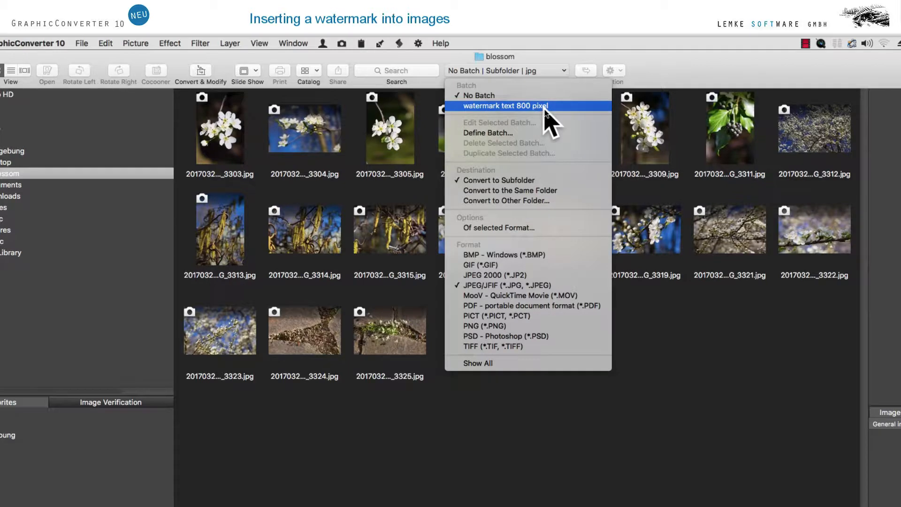
pyautogui.moveTo(551, 152)
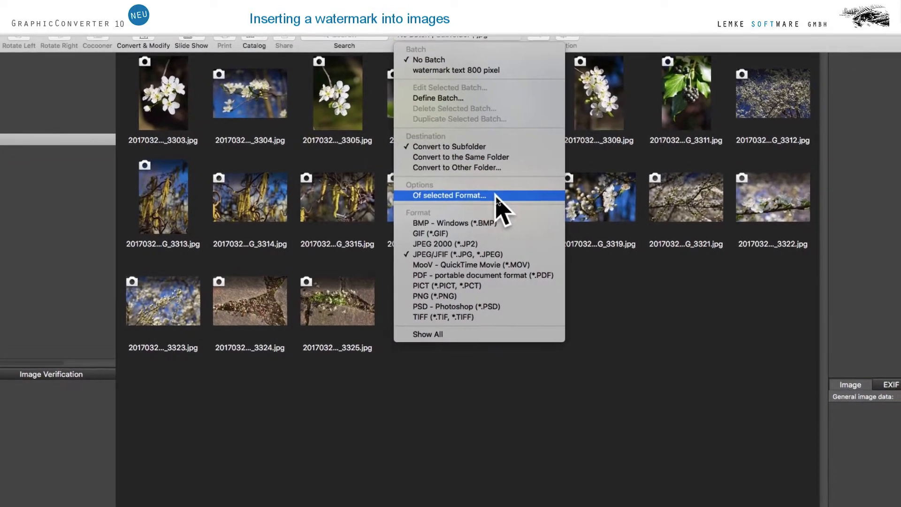
# Step: Set the JPEG output quality to 90 in the format options and confirm
pyautogui.click(449, 195)
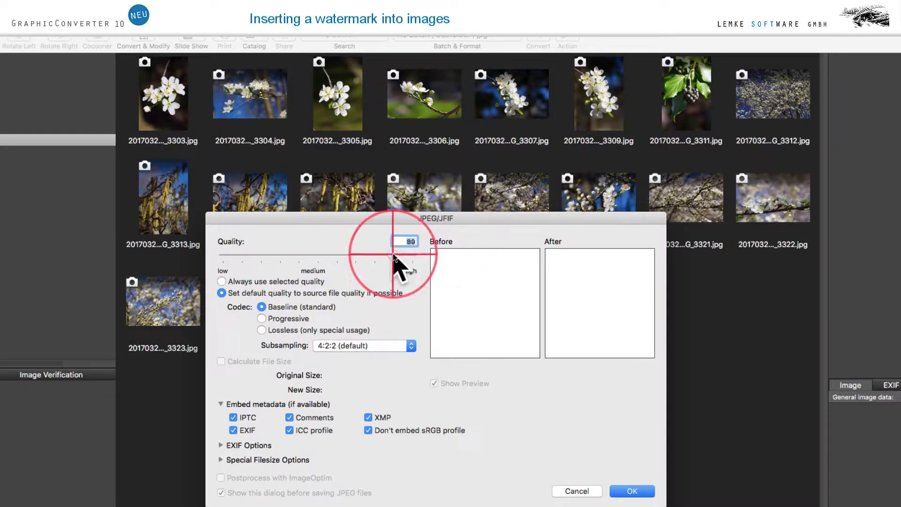
pyautogui.moveTo(403, 254); pyautogui.dragTo(390, 254)
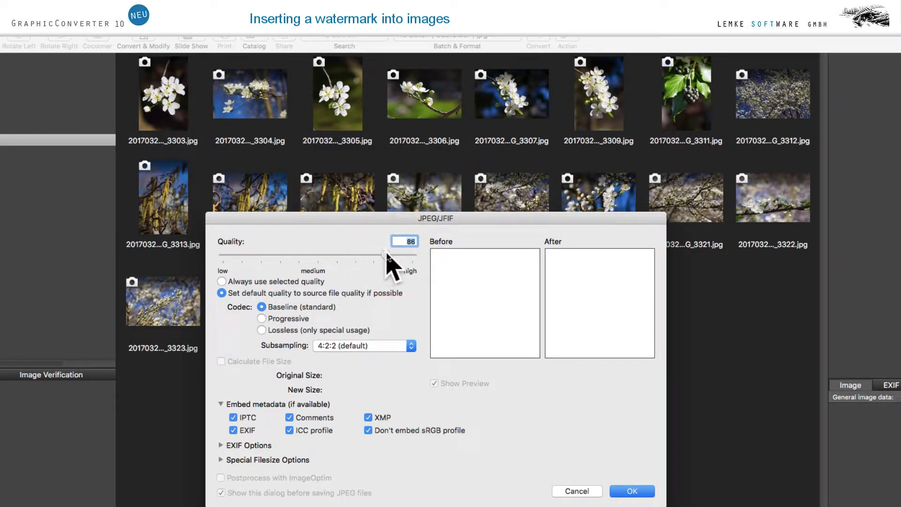
pyautogui.moveTo(386, 251); pyautogui.dragTo(406, 252)
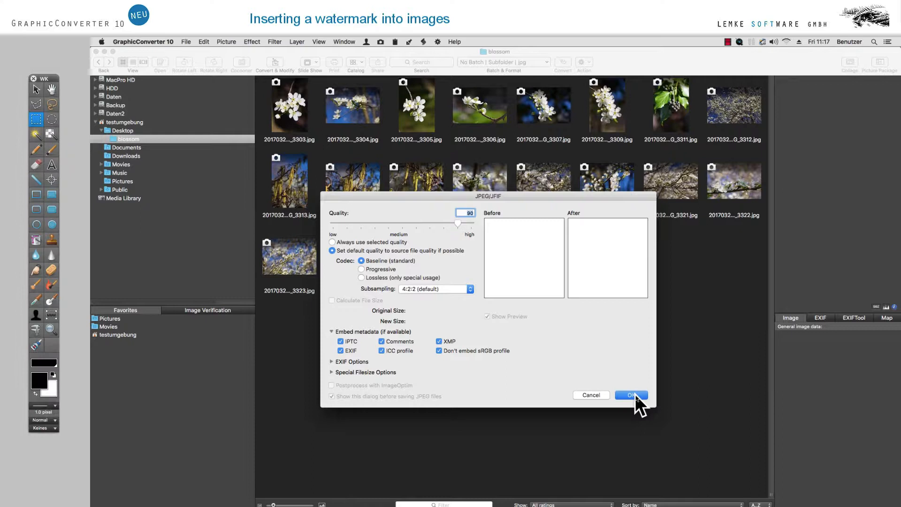
pyautogui.click(631, 394)
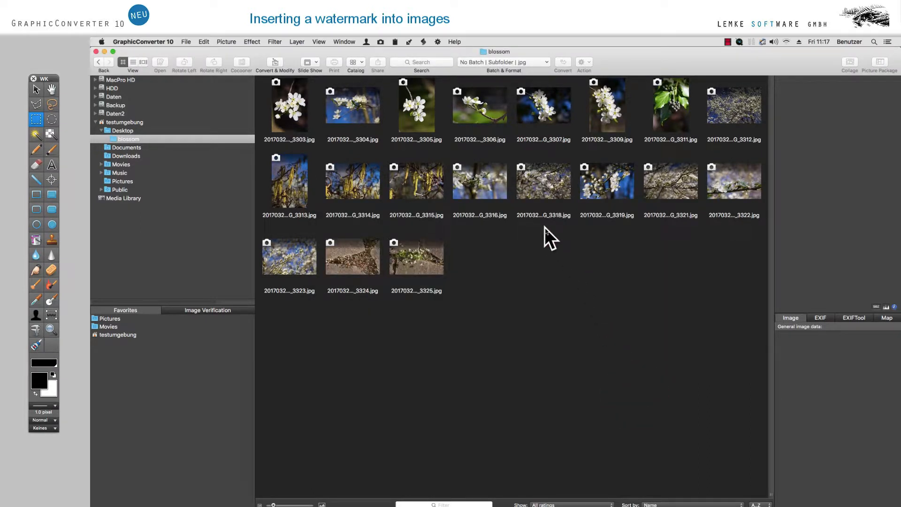
# Step: Select the first three blossom photos and run the batch into the Converted Files folder
pyautogui.press('cmd+a')
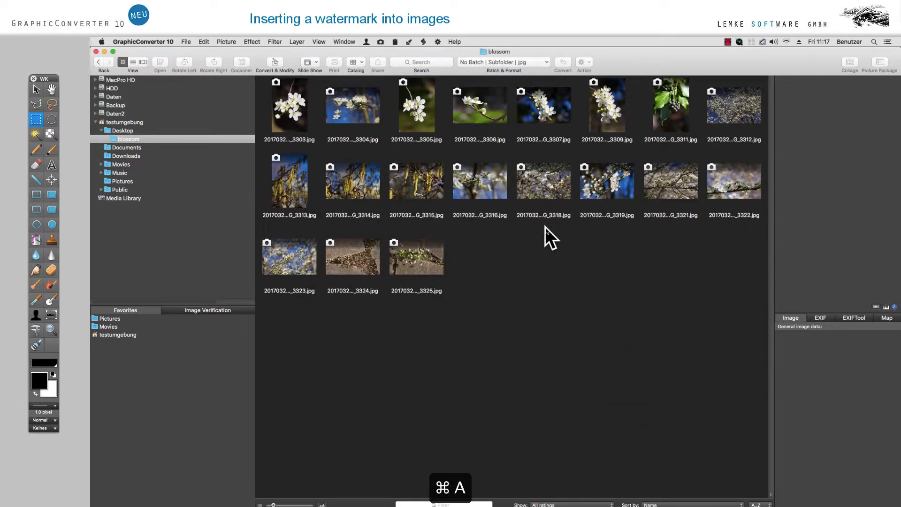
pyautogui.press('cmd+a')
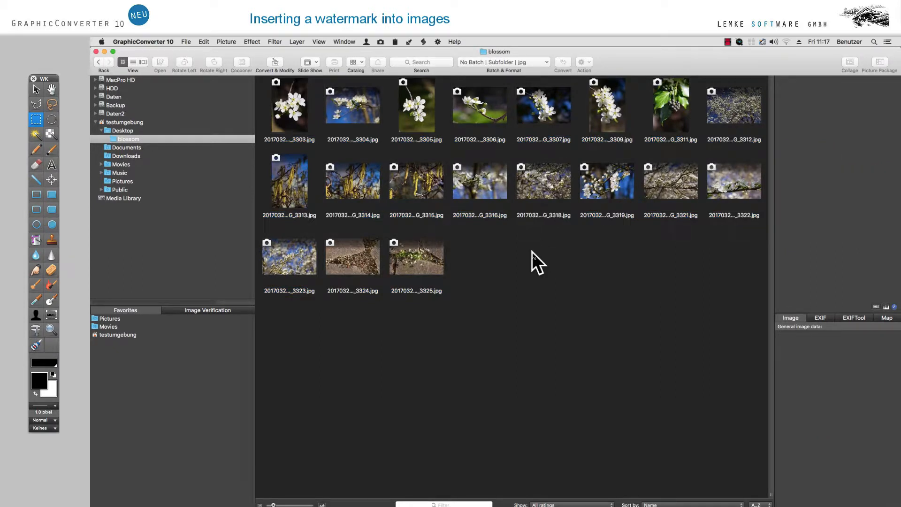
pyautogui.click(290, 108)
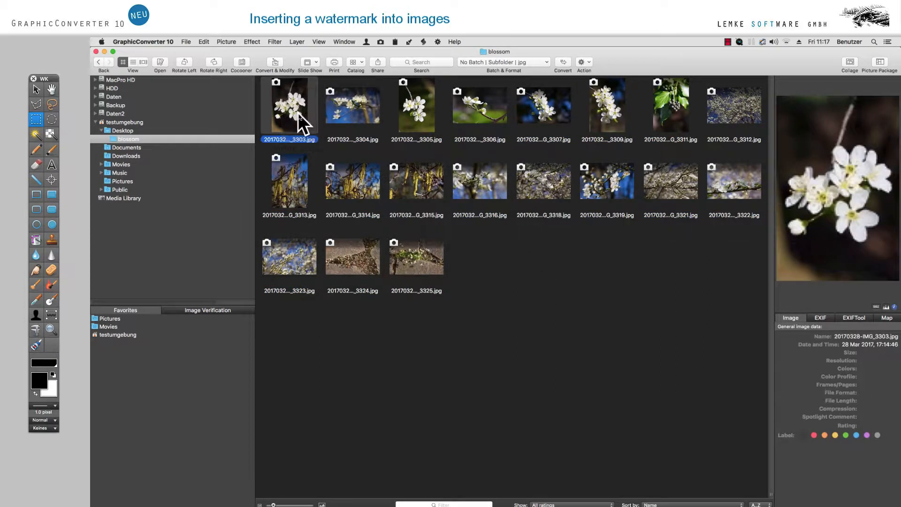
pyautogui.click(353, 105)
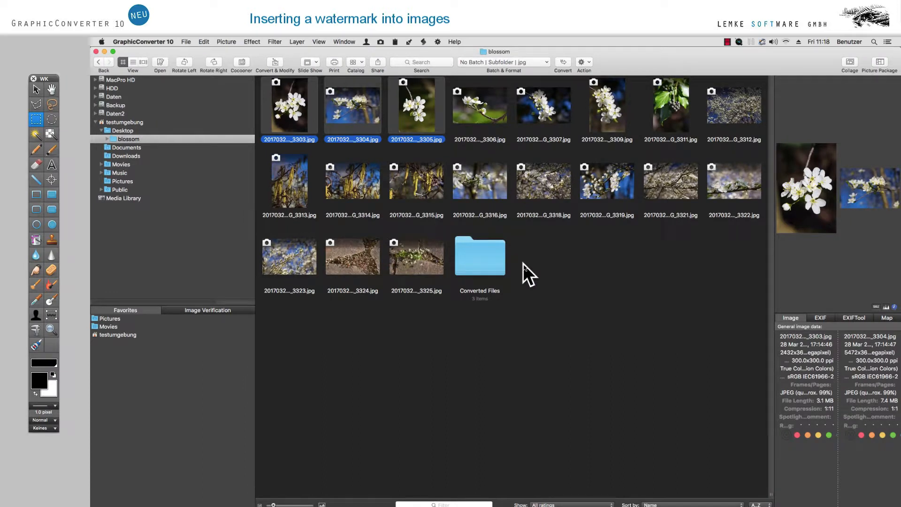
# Step: Inspect the first converted photo's © Imageservice Henke watermark and its 533 × 800 pixel size
pyautogui.doubleClick(479, 256)
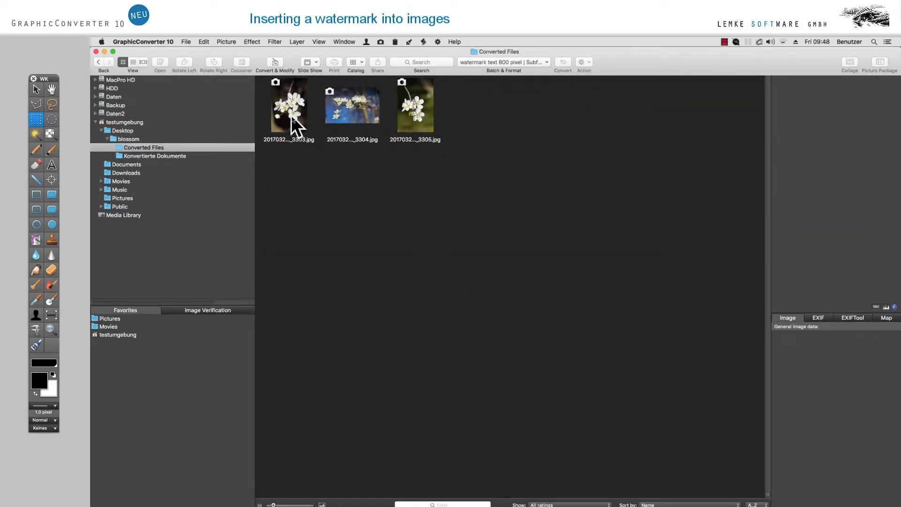
pyautogui.click(289, 108)
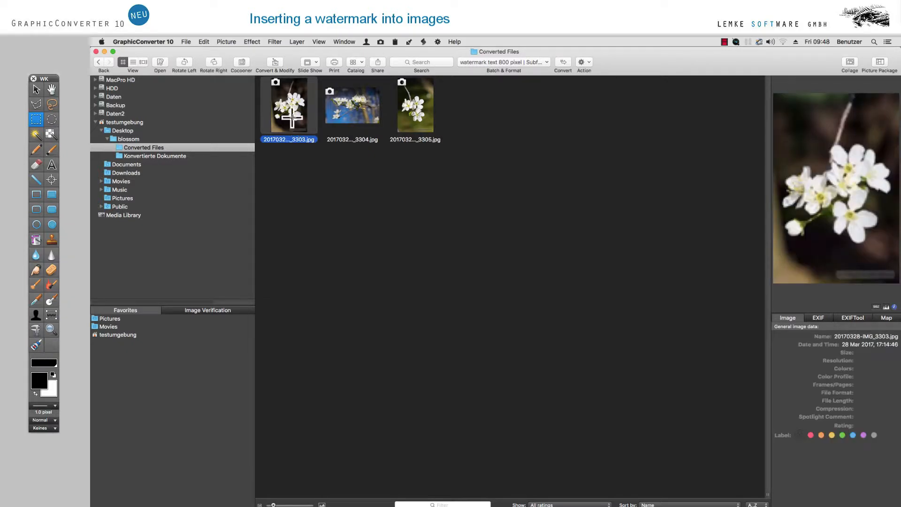
pyautogui.doubleClick(289, 106)
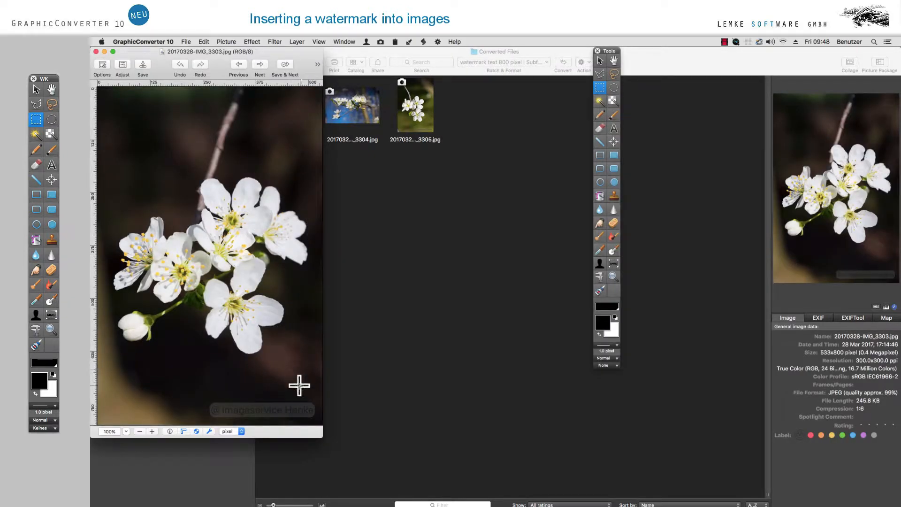
pyautogui.moveTo(313, 347)
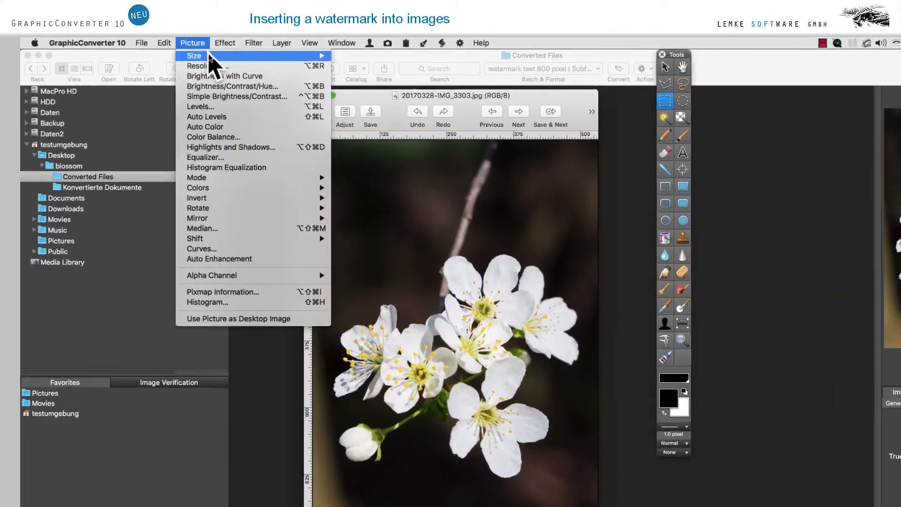
pyautogui.click(194, 57)
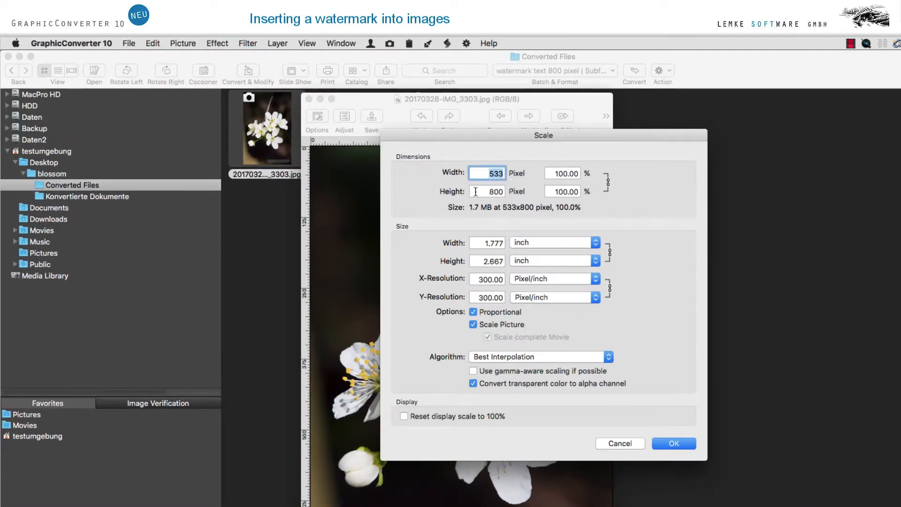
pyautogui.moveTo(530, 189)
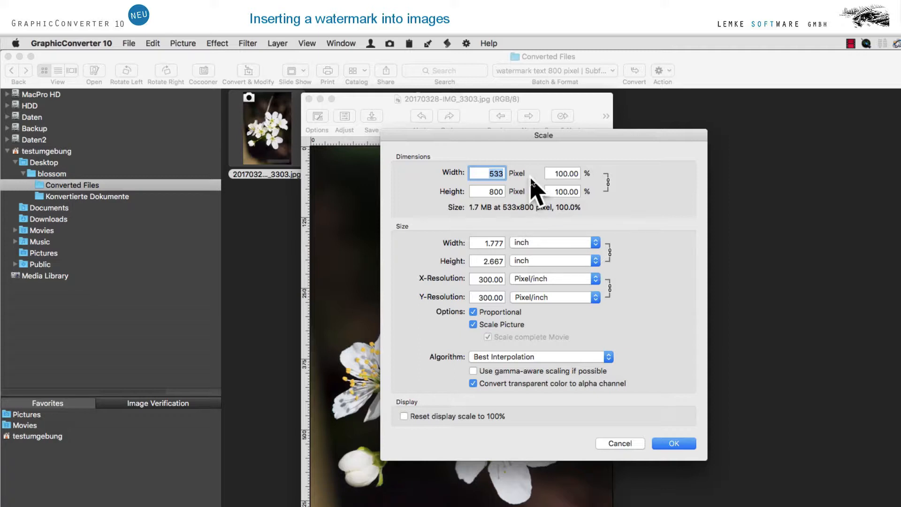
pyautogui.moveTo(564, 290)
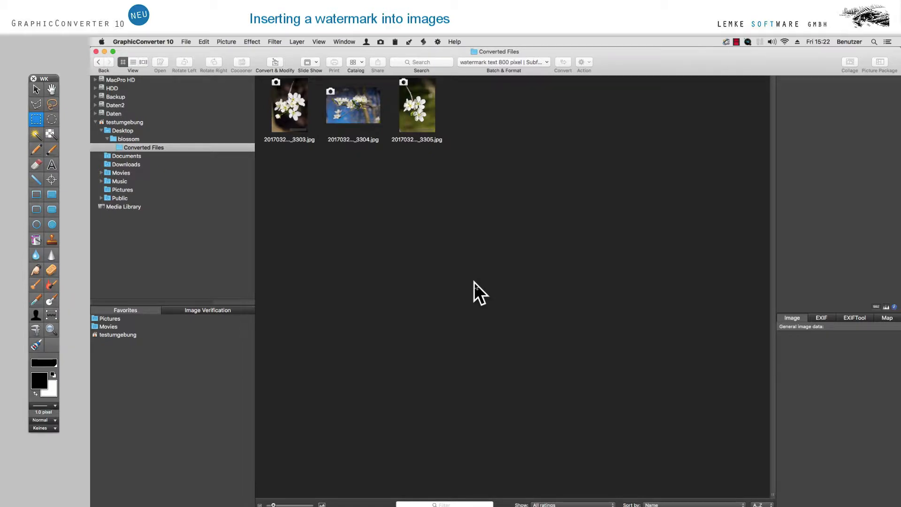
# Step: Duplicate the watermark batch and save the copy as 'watermark text and image 800 pixel'
pyautogui.click(547, 62)
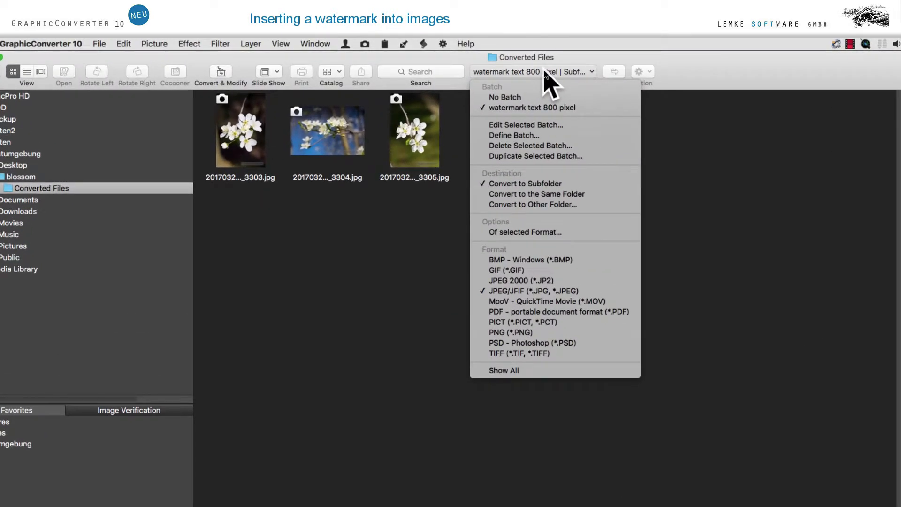
pyautogui.moveTo(557, 160)
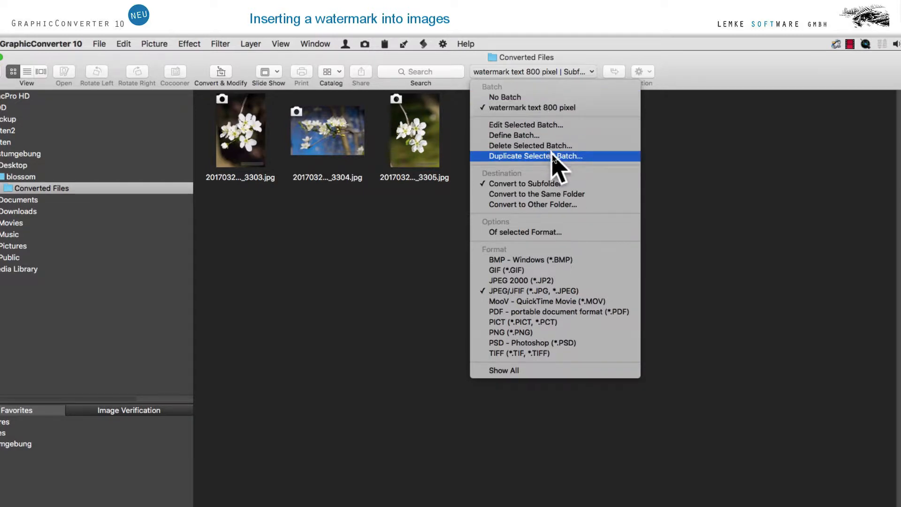
pyautogui.click(536, 155)
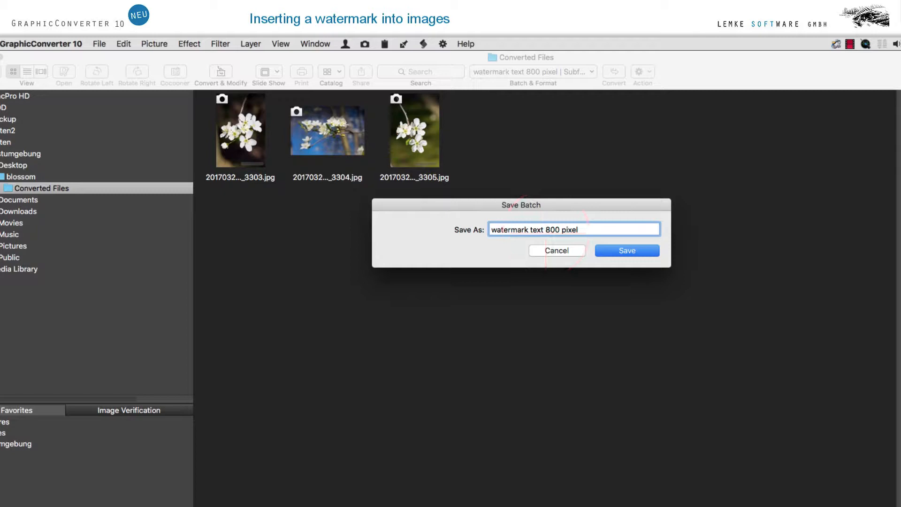
pyautogui.write('and image')
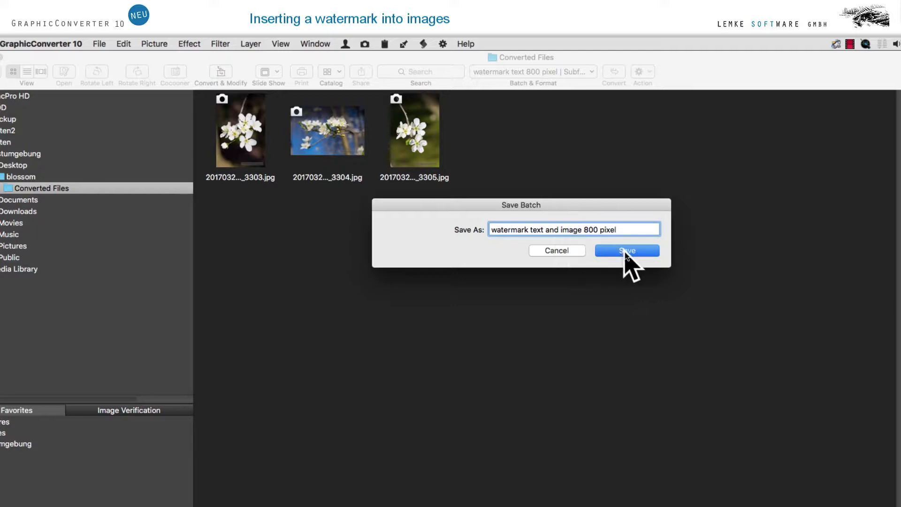
pyautogui.click(627, 250)
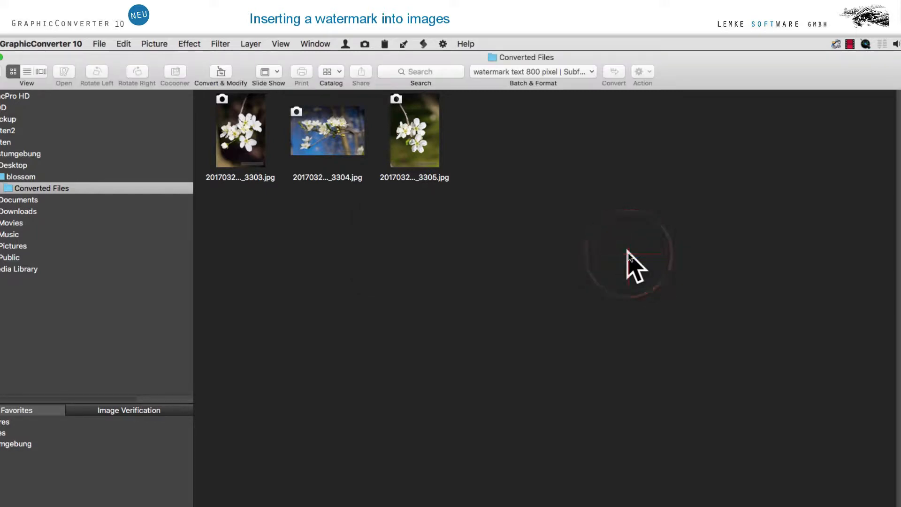
pyautogui.moveTo(582, 155)
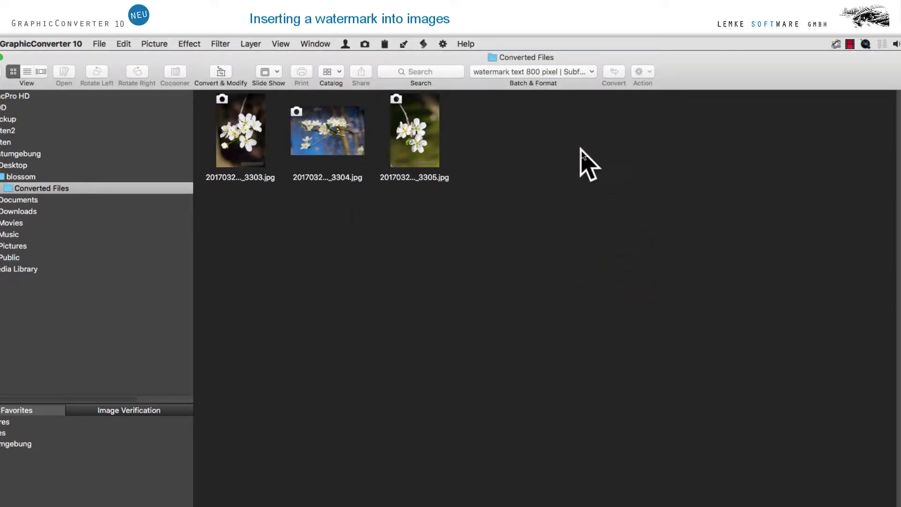
# Step: Make the new text-and-image batch the active batch
pyautogui.click(533, 72)
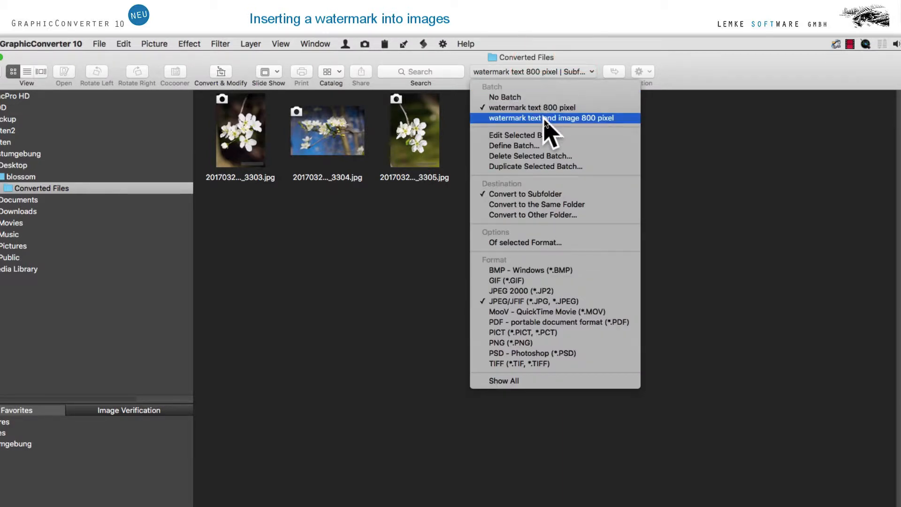
pyautogui.click(552, 119)
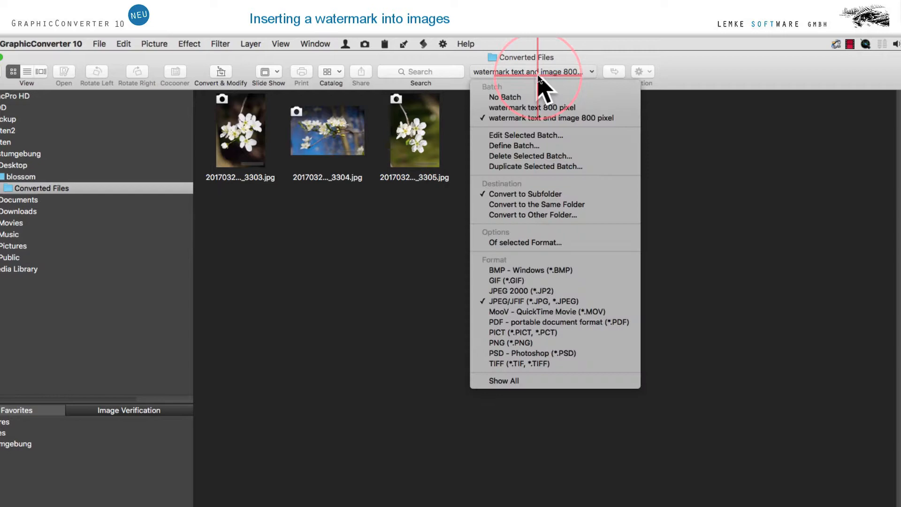
pyautogui.moveTo(539, 139)
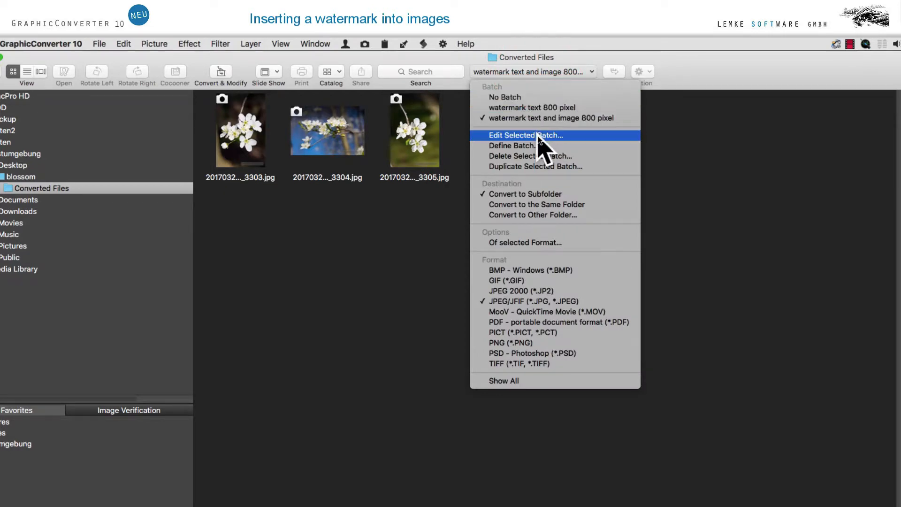
# Step: Add an Insert Image watermark action to the batch, centred with 30% opacity
pyautogui.click(526, 135)
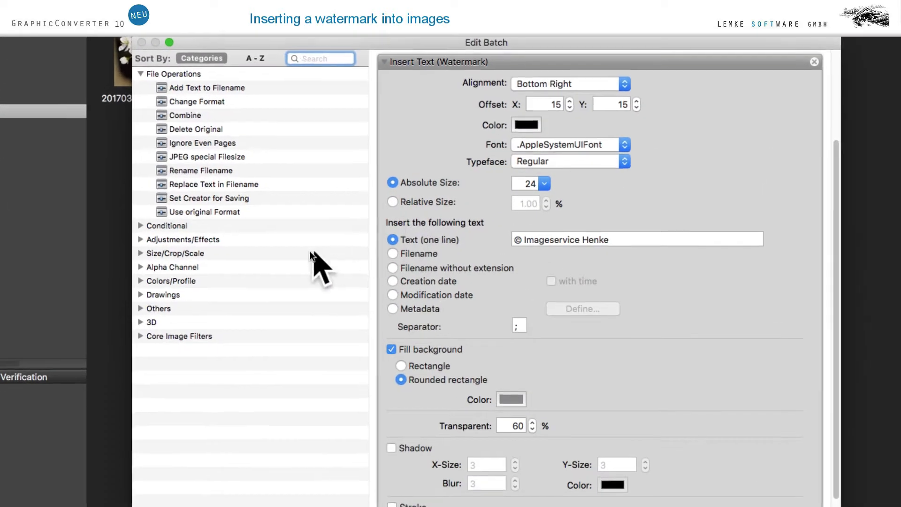
pyautogui.click(141, 294)
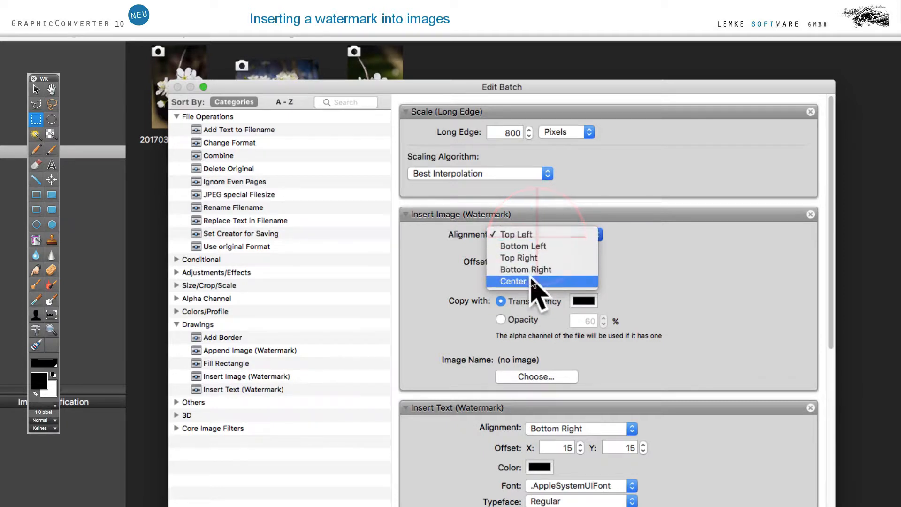
pyautogui.click(514, 282)
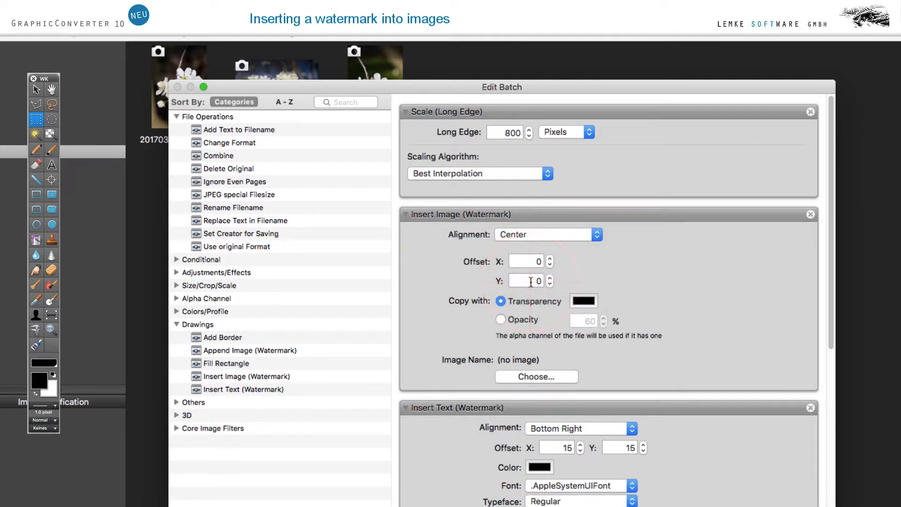
pyautogui.click(501, 319)
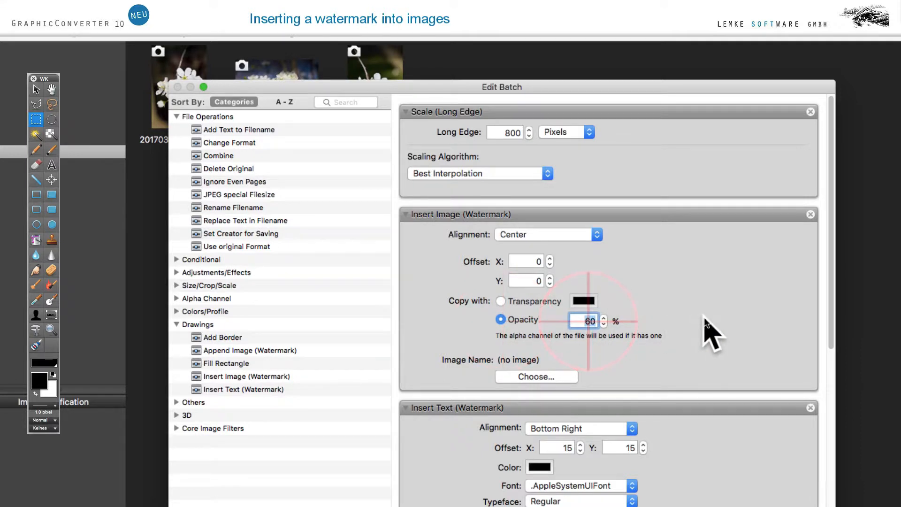
pyautogui.write('30')
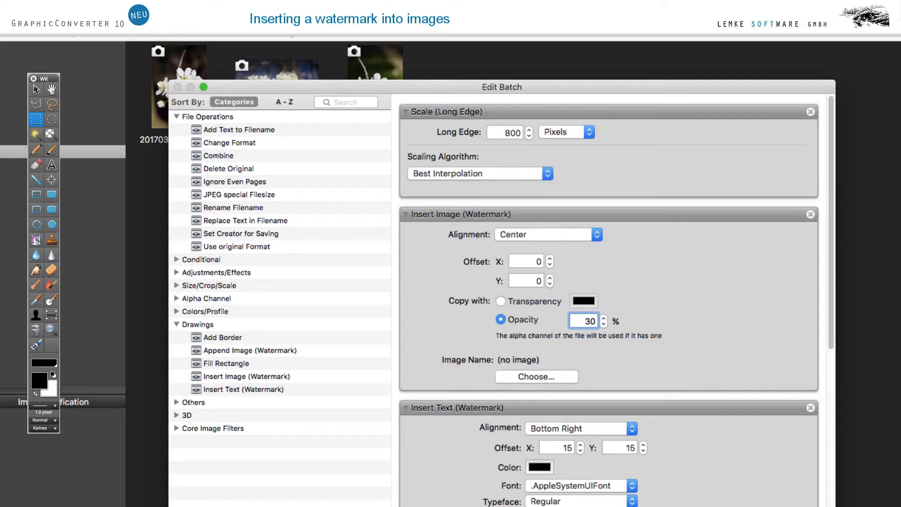
# Step: Use Imageservice Henke.png from the Desktop as the watermark image and save the batch
pyautogui.click(536, 377)
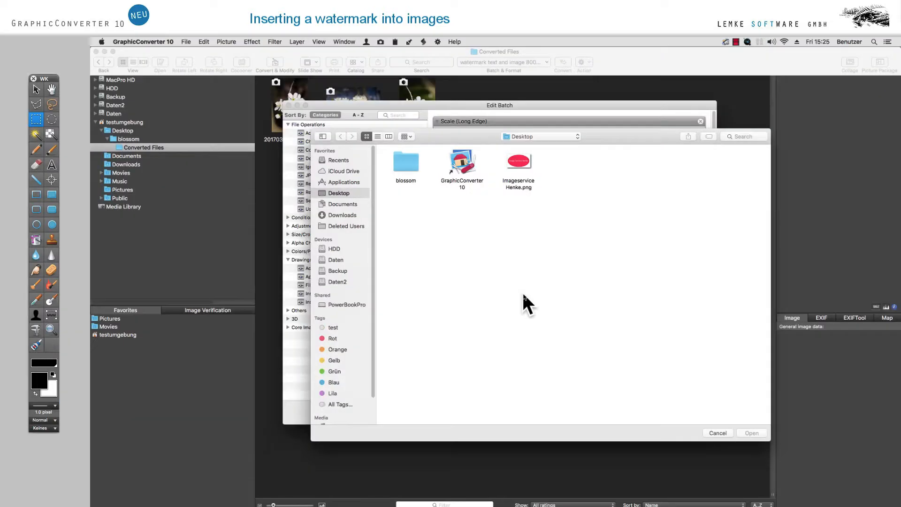
pyautogui.moveTo(520, 190)
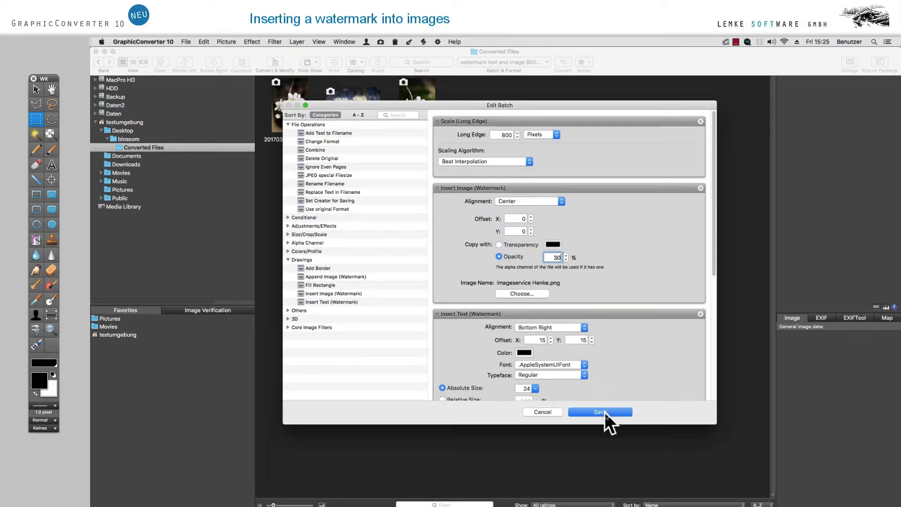
pyautogui.click(600, 412)
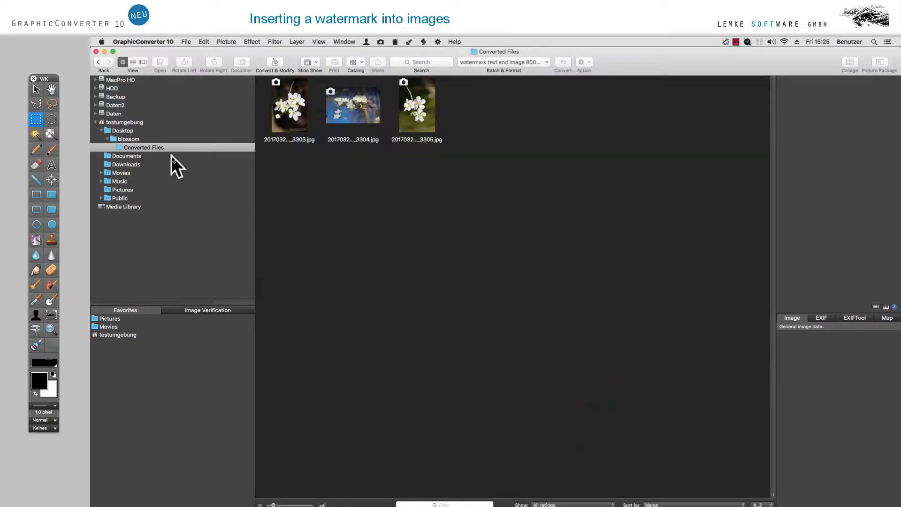
# Step: Re-convert the first three blossom photos with the new batch, replacing the existing converted files
pyautogui.click(128, 139)
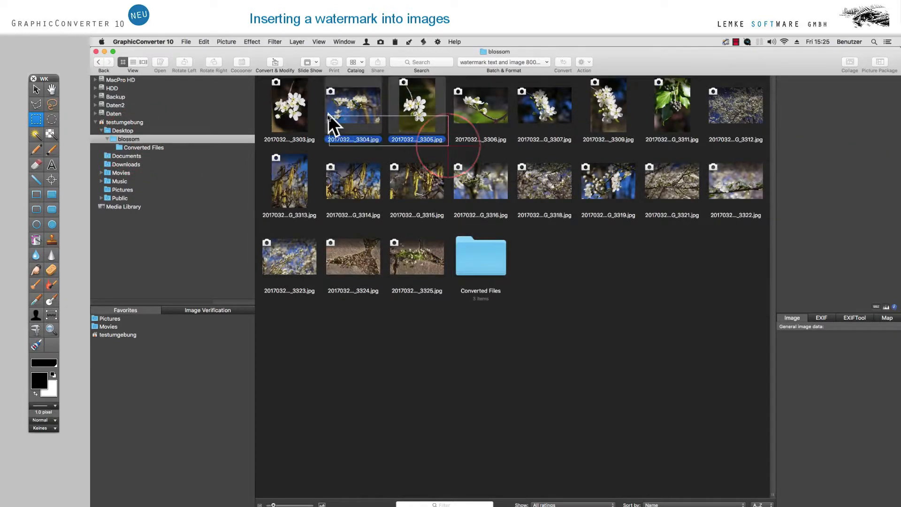
pyautogui.click(290, 108)
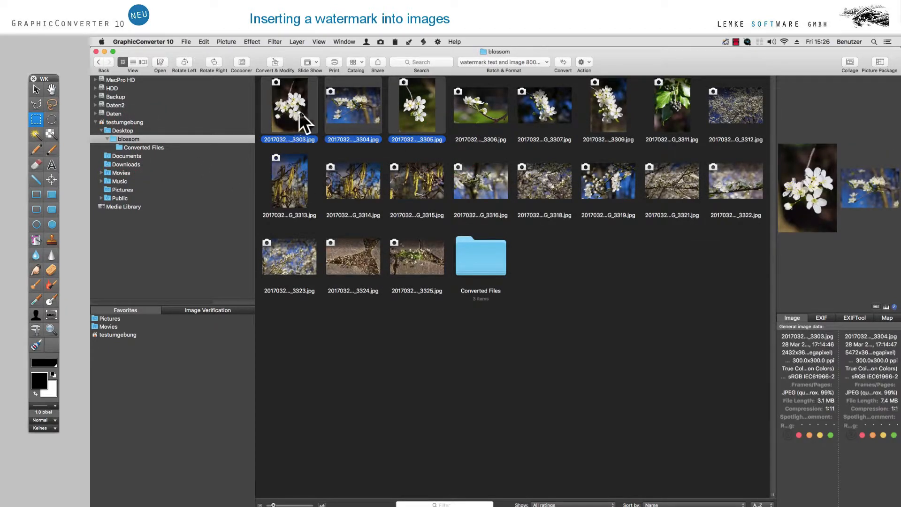
pyautogui.click(562, 62)
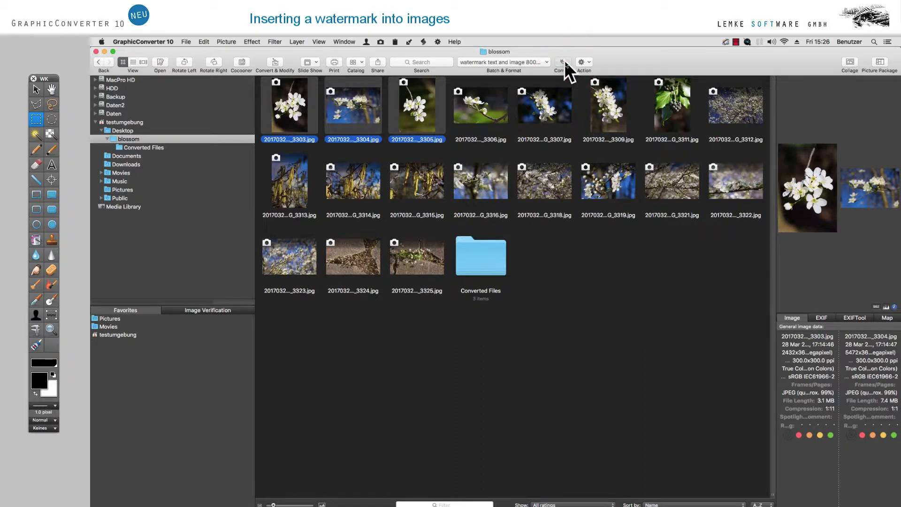
pyautogui.click(562, 62)
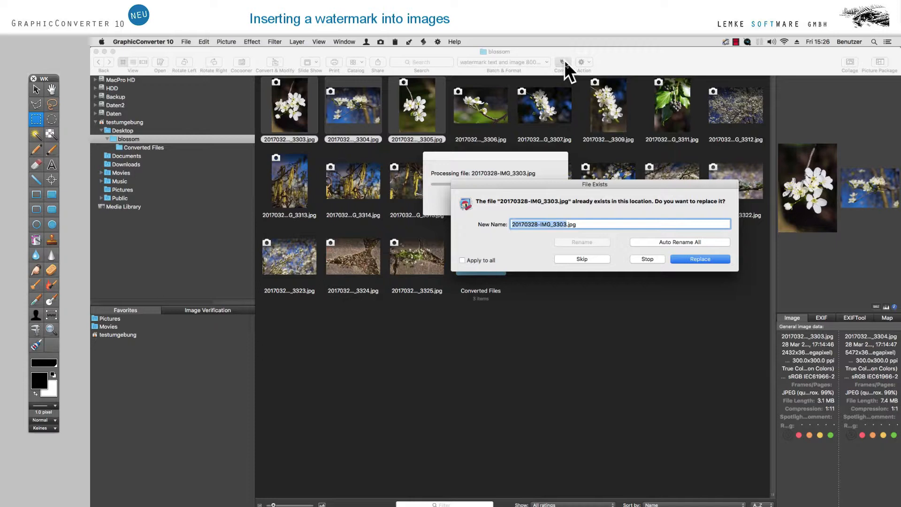
pyautogui.moveTo(708, 234)
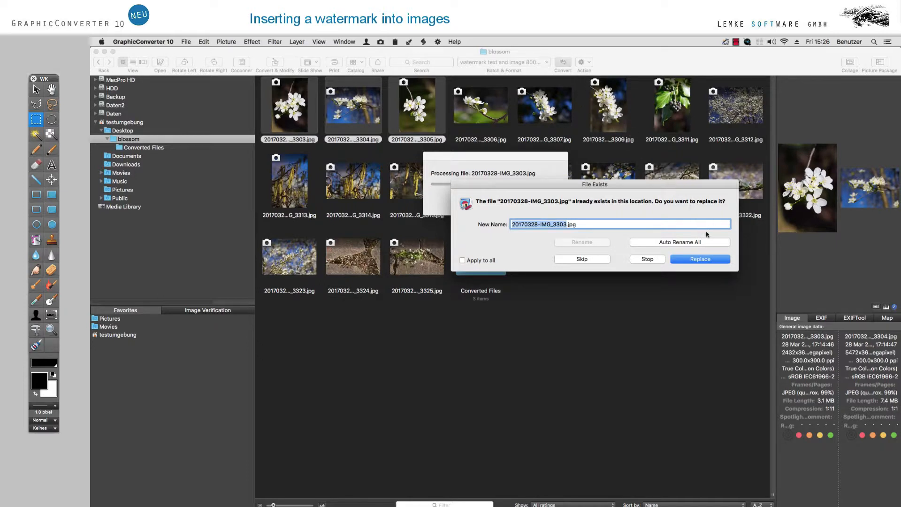
pyautogui.click(700, 259)
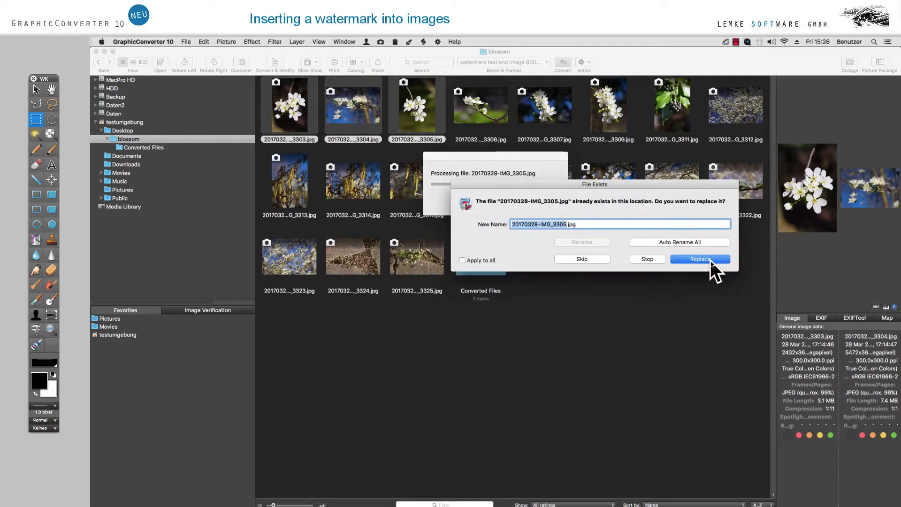
pyautogui.click(699, 259)
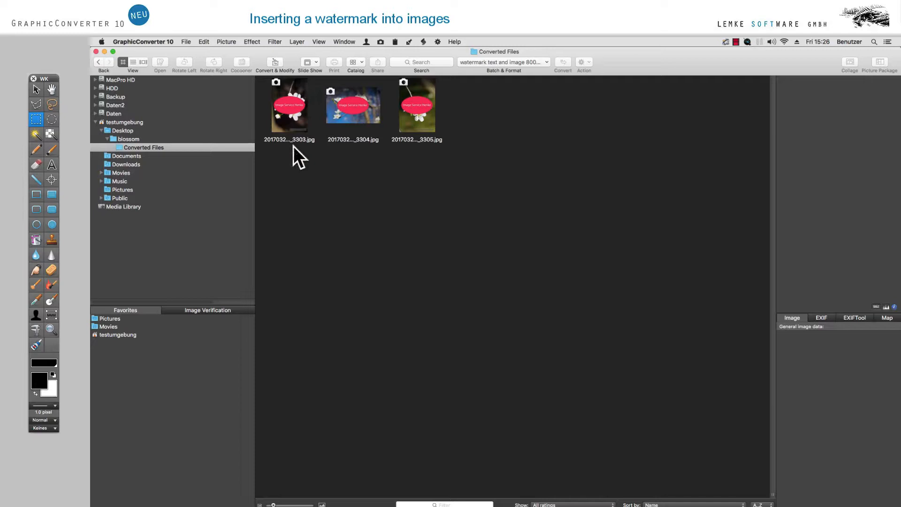
pyautogui.moveTo(423, 169)
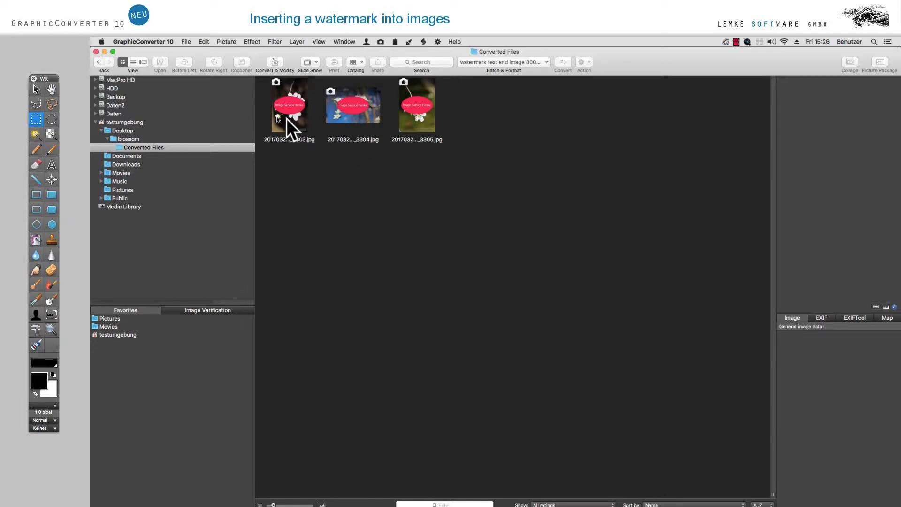
pyautogui.click(289, 105)
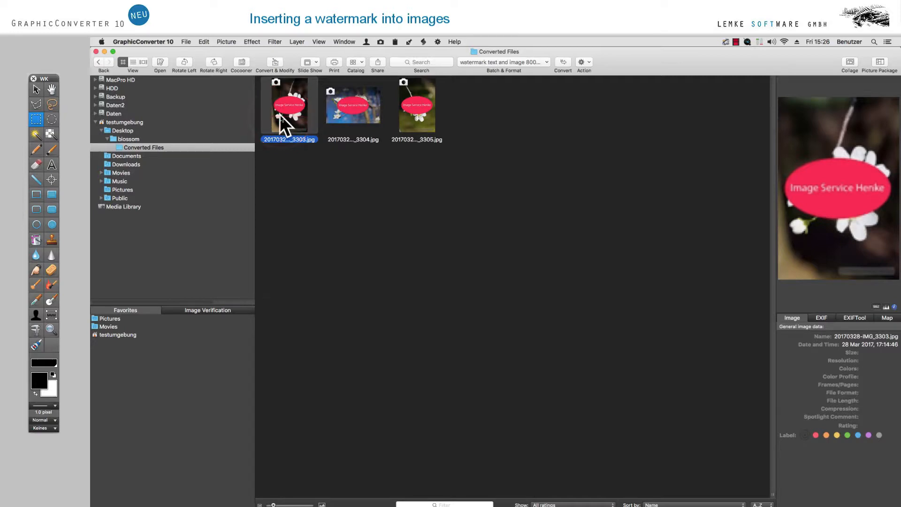
pyautogui.doubleClick(289, 105)
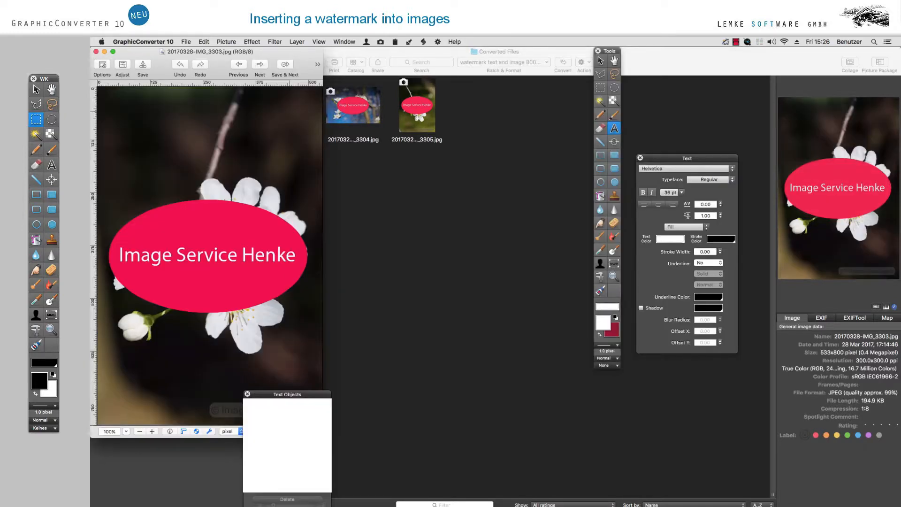
pyautogui.moveTo(237, 48)
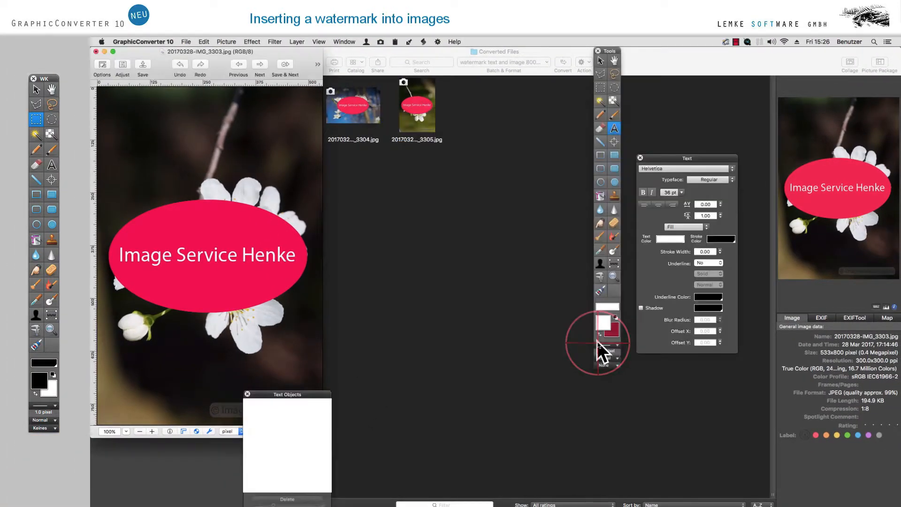
pyautogui.click(99, 51)
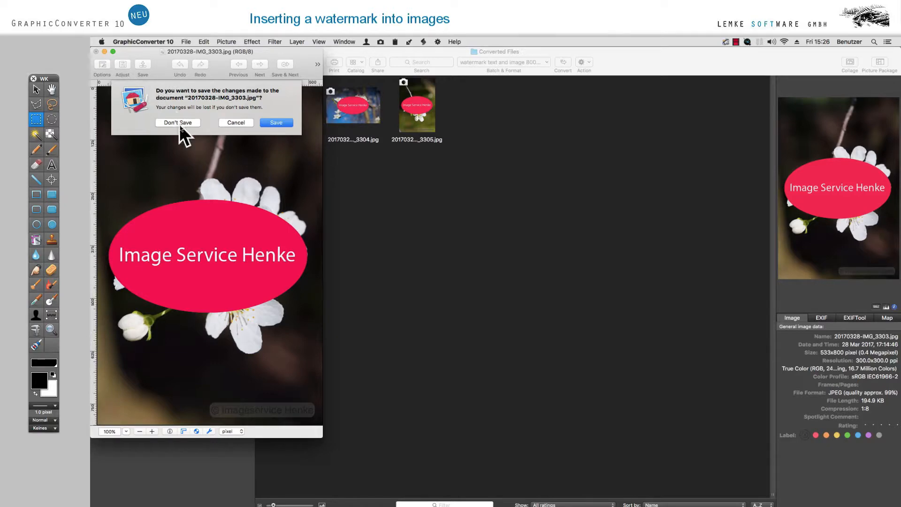
pyautogui.click(177, 122)
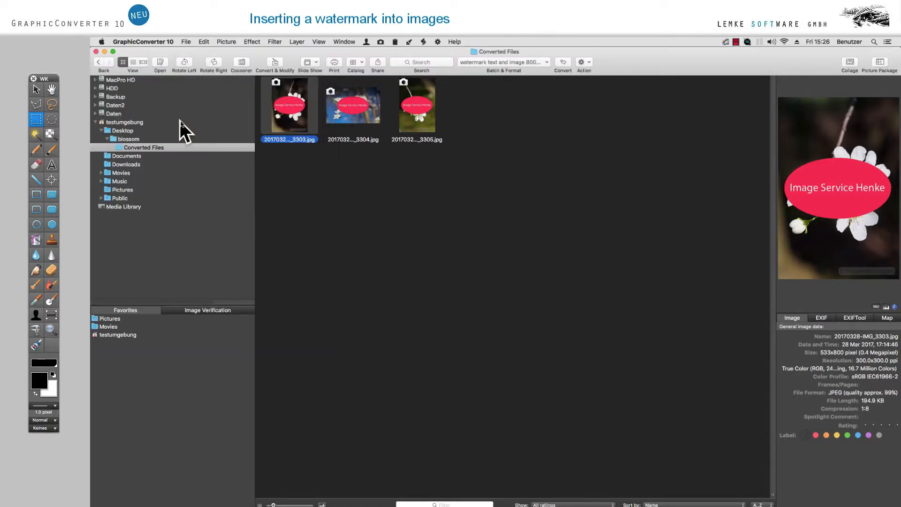
# Step: Create a new 512 × 300 pixel image with a transparent background
pyautogui.click(211, 42)
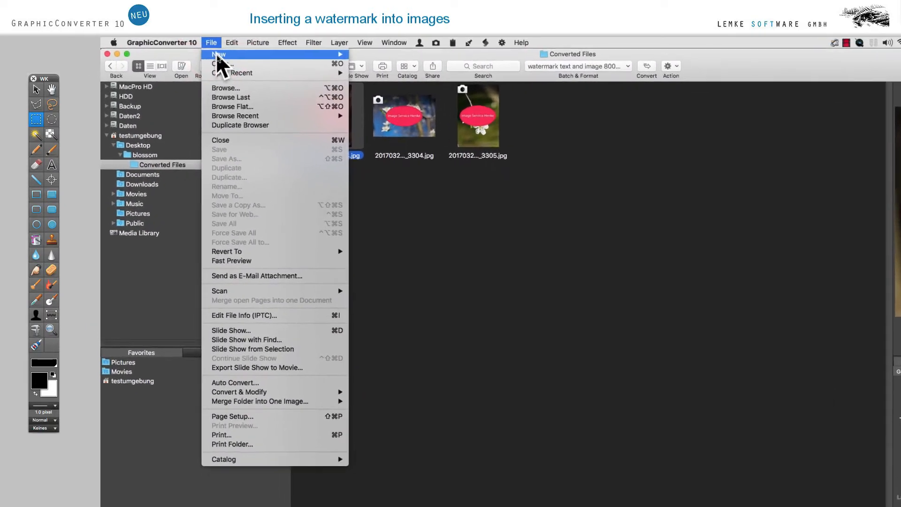
pyautogui.moveTo(237, 54)
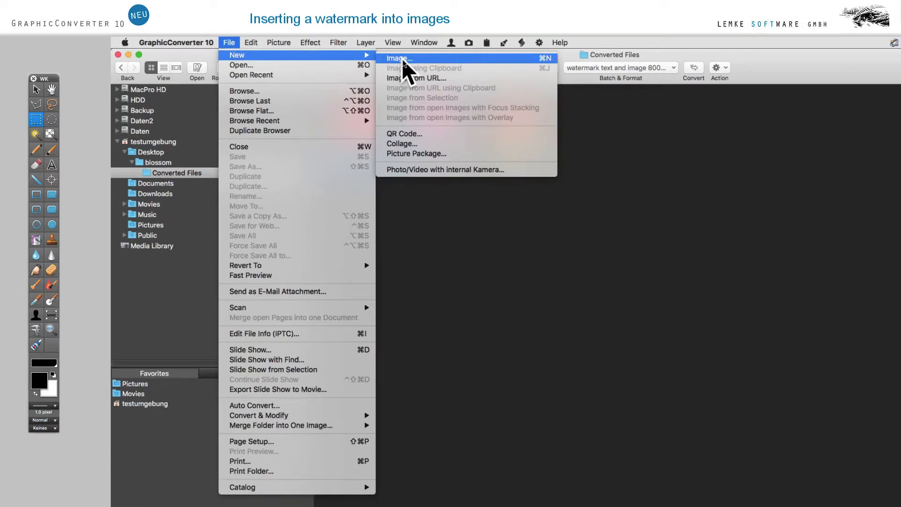
pyautogui.click(399, 58)
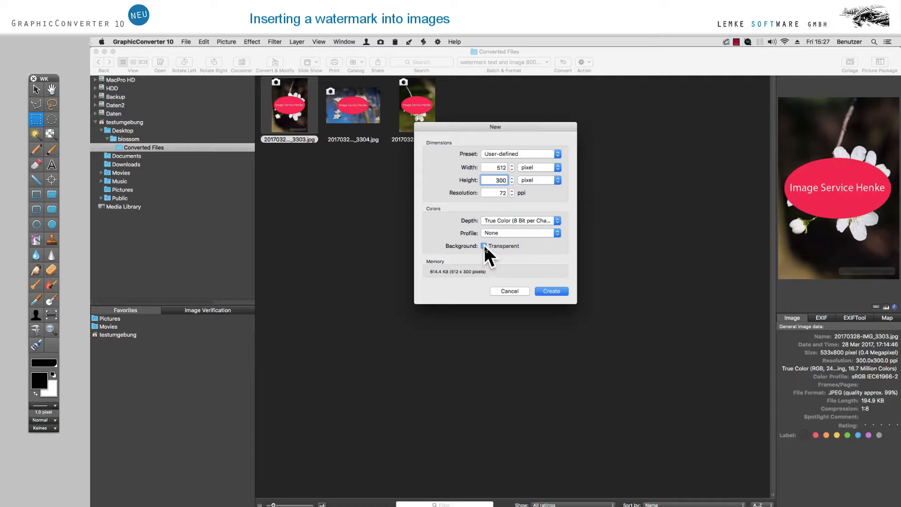
pyautogui.click(484, 246)
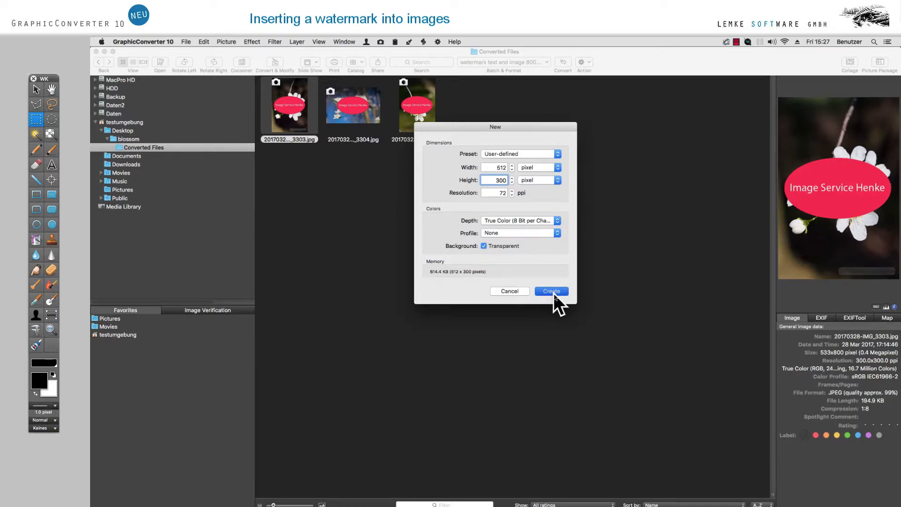
pyautogui.click(552, 291)
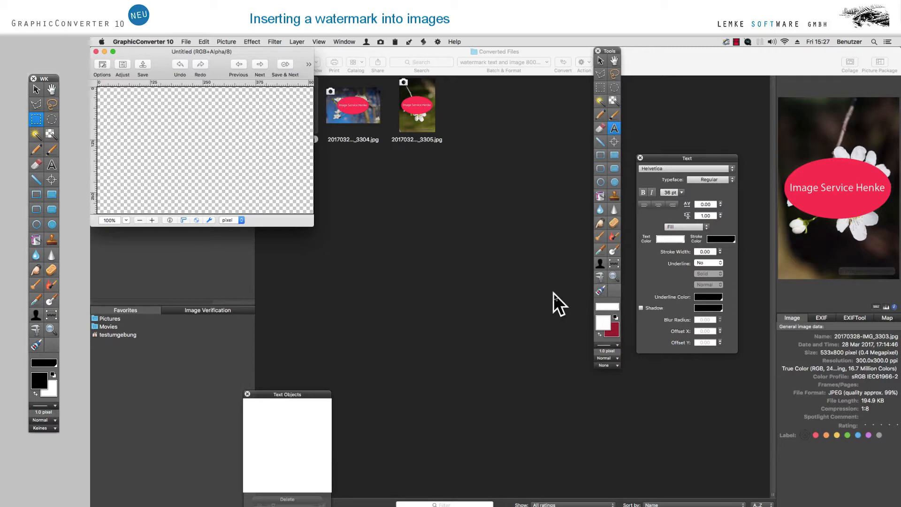
# Step: Drag a large red filled ellipse across most of the transparent canvas
pyautogui.click(640, 158)
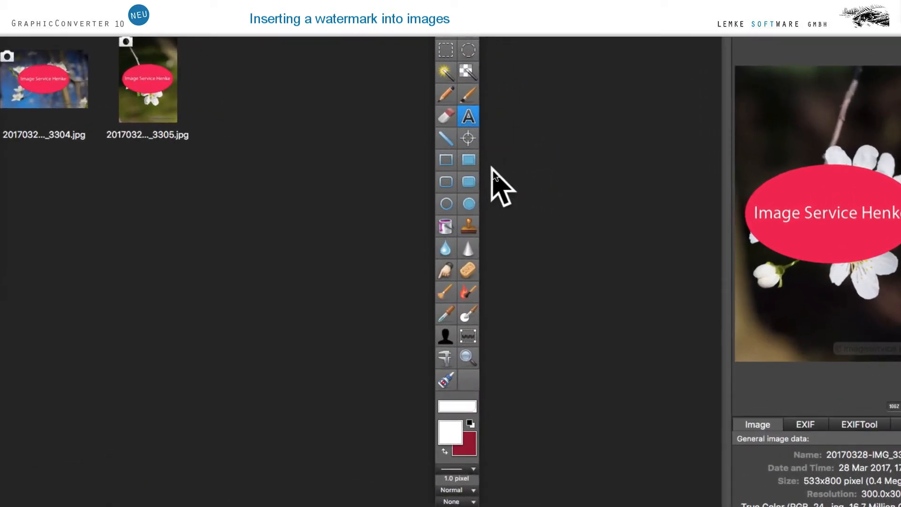
pyautogui.moveTo(478, 216)
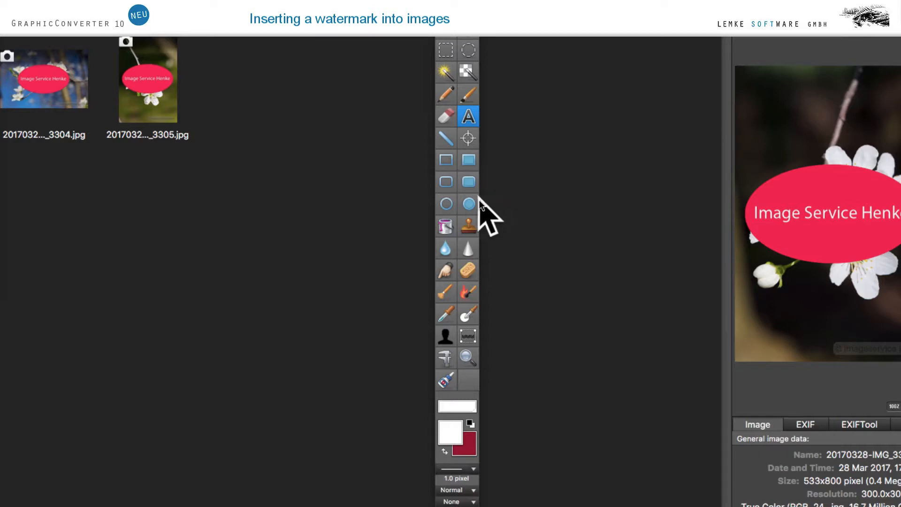
pyautogui.moveTo(468, 202)
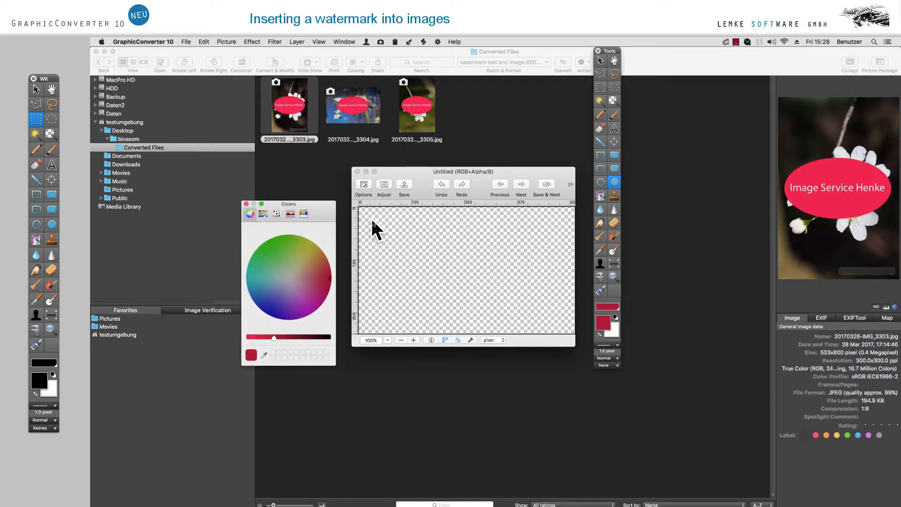
pyautogui.moveTo(362, 216); pyautogui.dragTo(561, 328)
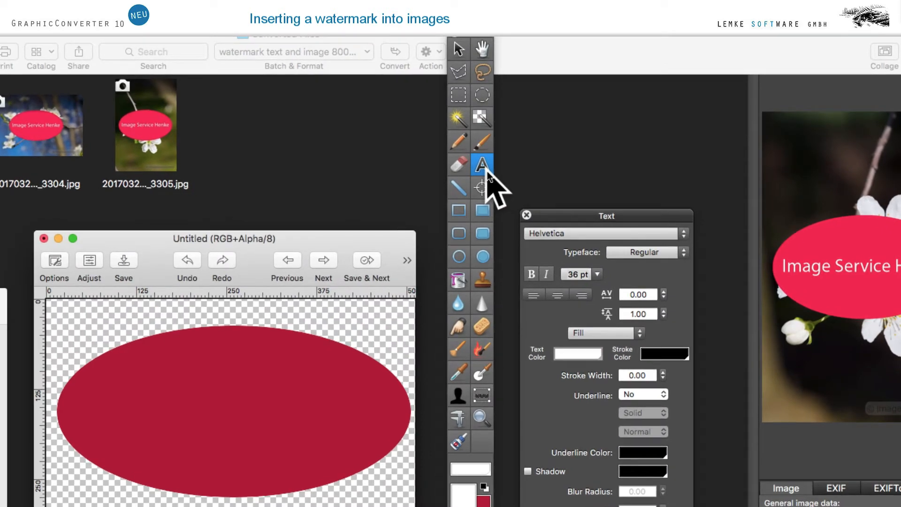
pyautogui.moveTo(490, 202)
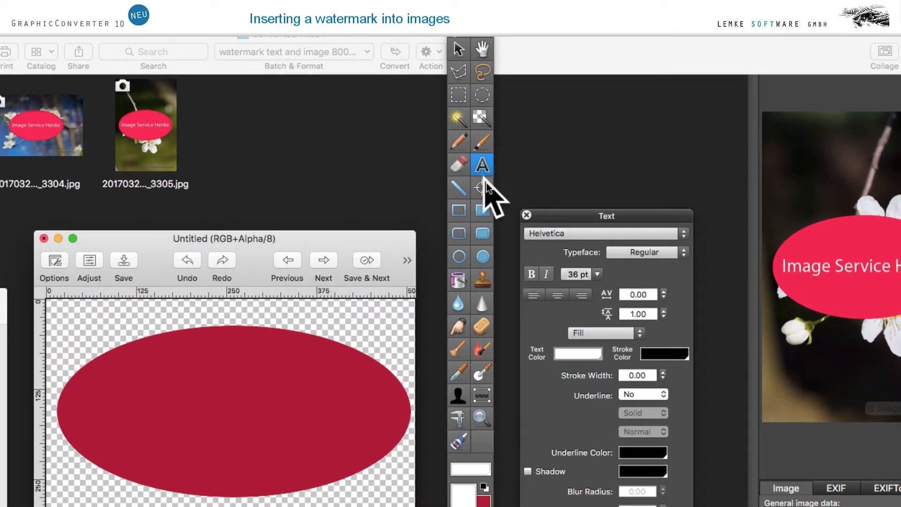
# Step: Add white 36 pt 'Sample company' text across the middle of the ellipse
pyautogui.click(580, 275)
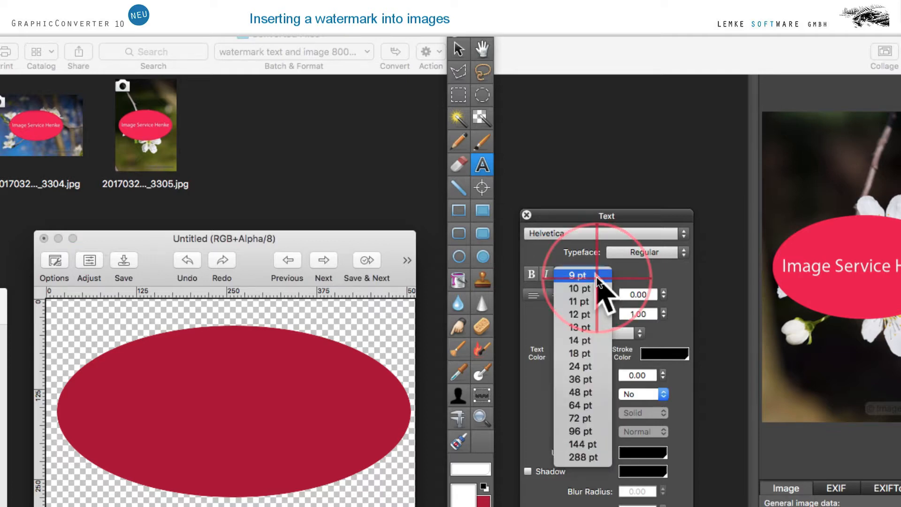
pyautogui.click(579, 379)
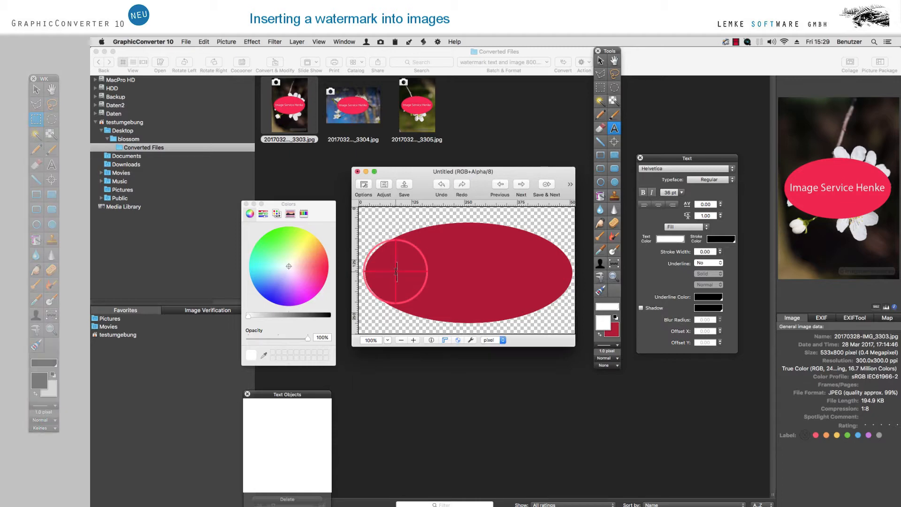
pyautogui.write('Sample c')
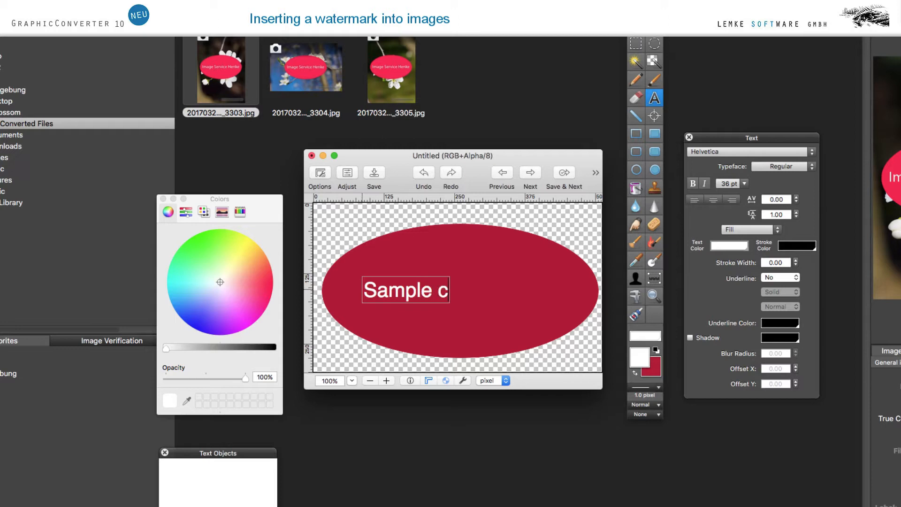
pyautogui.write('ompany')
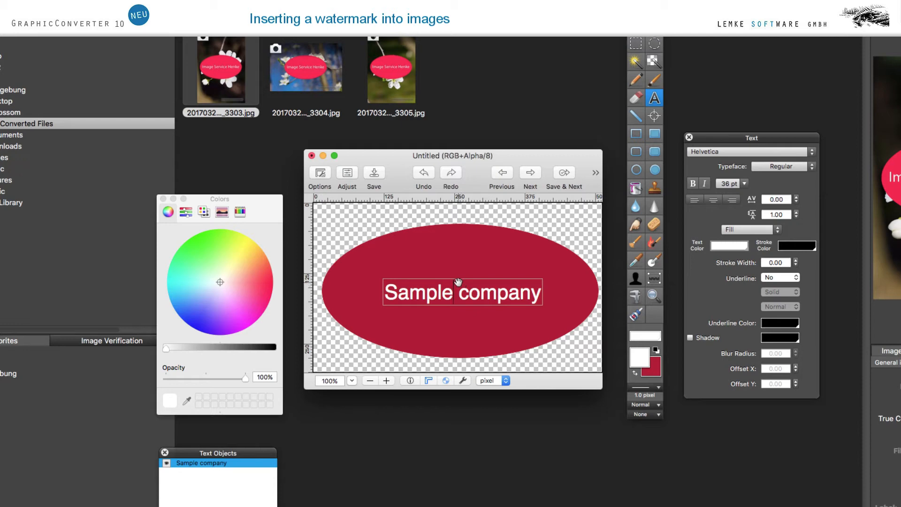
pyautogui.click(374, 173)
pyautogui.write('samplecompany.png')
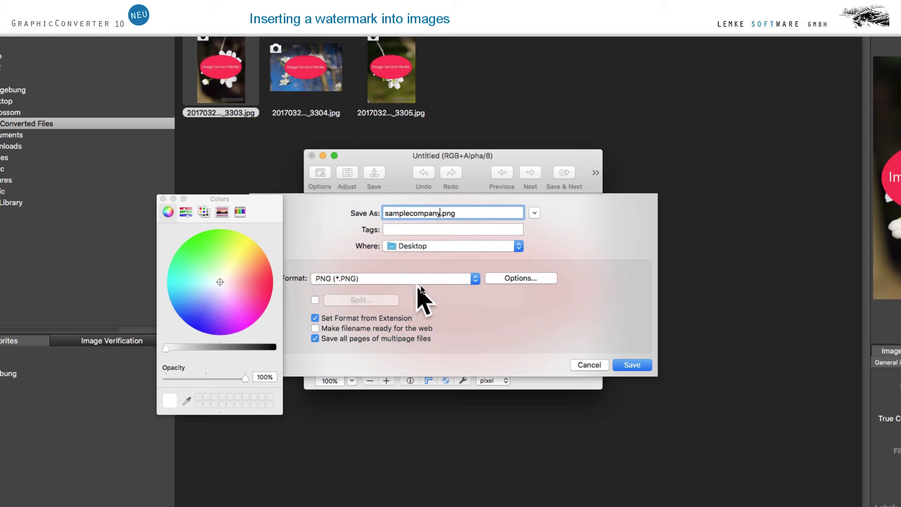
# Step: Save the logo to the Desktop as samplecompany.png in PNG format
pyautogui.click(393, 278)
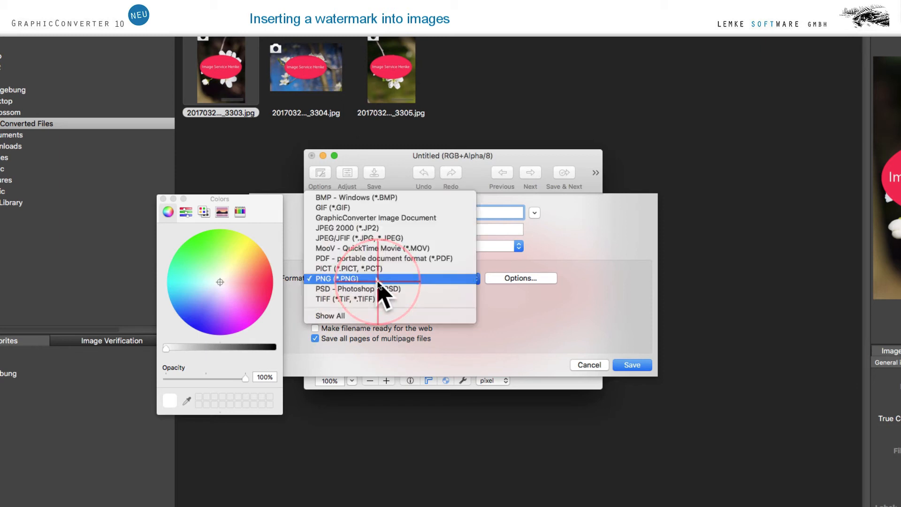
pyautogui.click(334, 278)
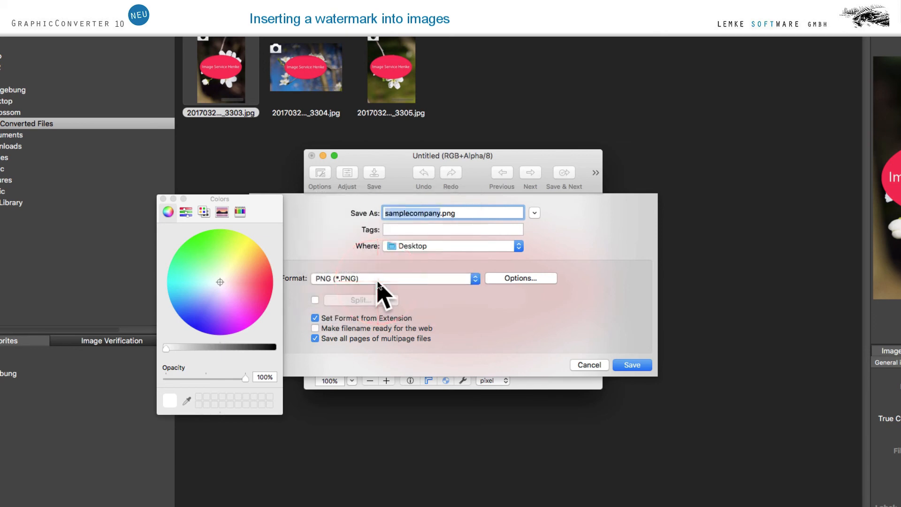
pyautogui.moveTo(385, 293)
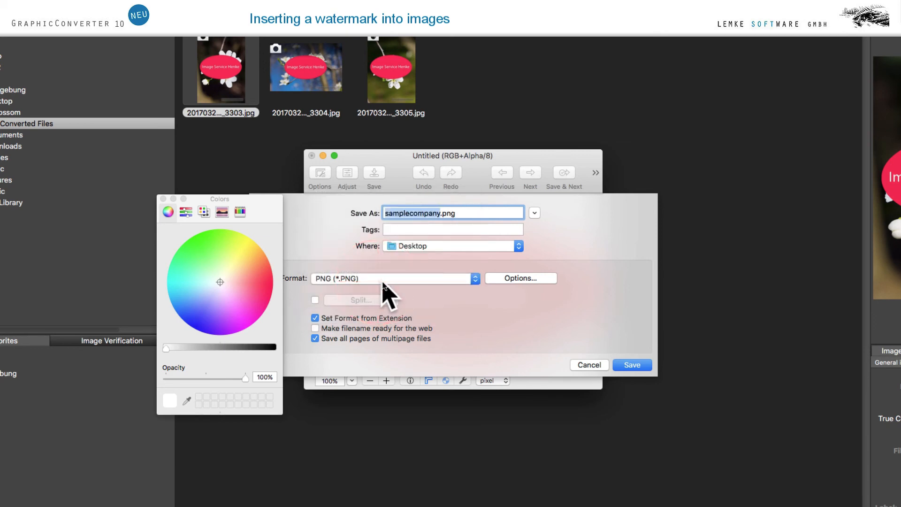
pyautogui.click(633, 364)
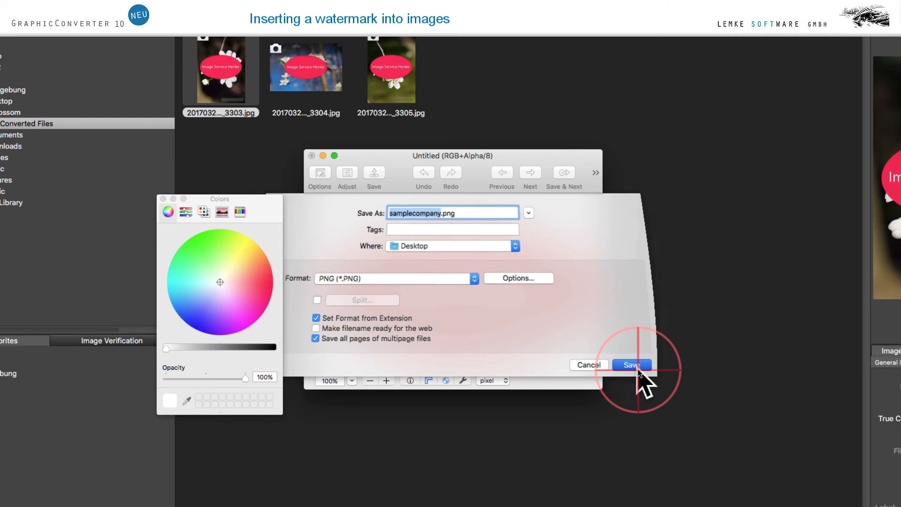
pyautogui.click(632, 364)
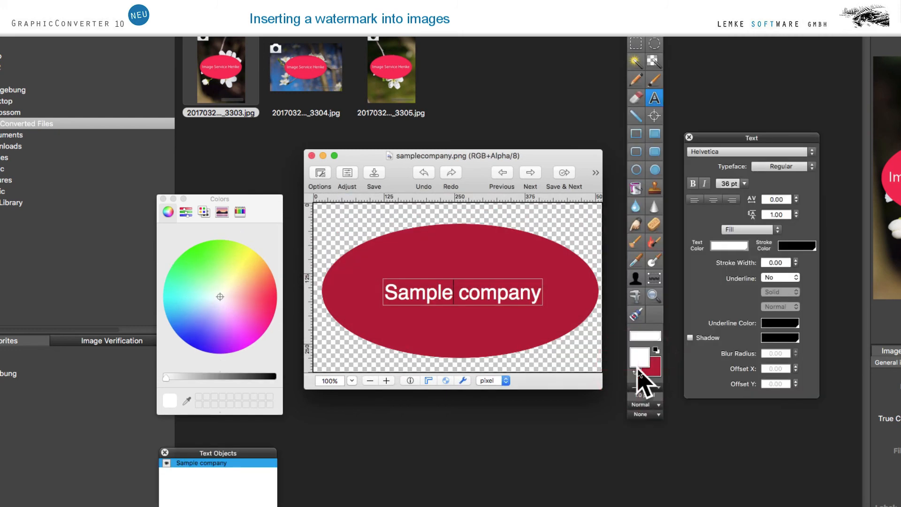